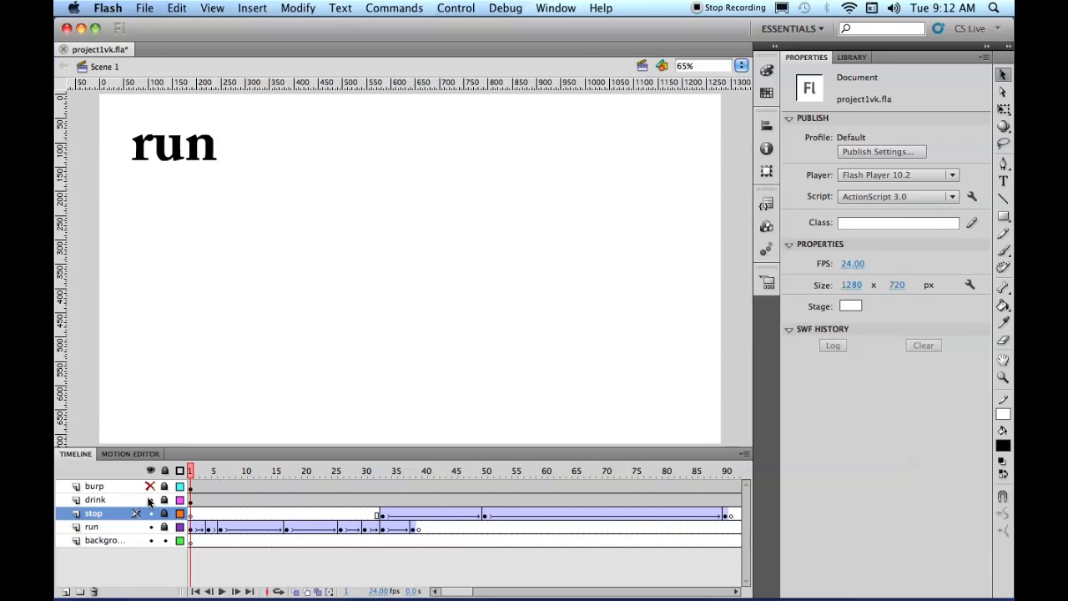
Show the hidden drink and BURP layers and select frame 90 on the burp layer.
click(151, 486)
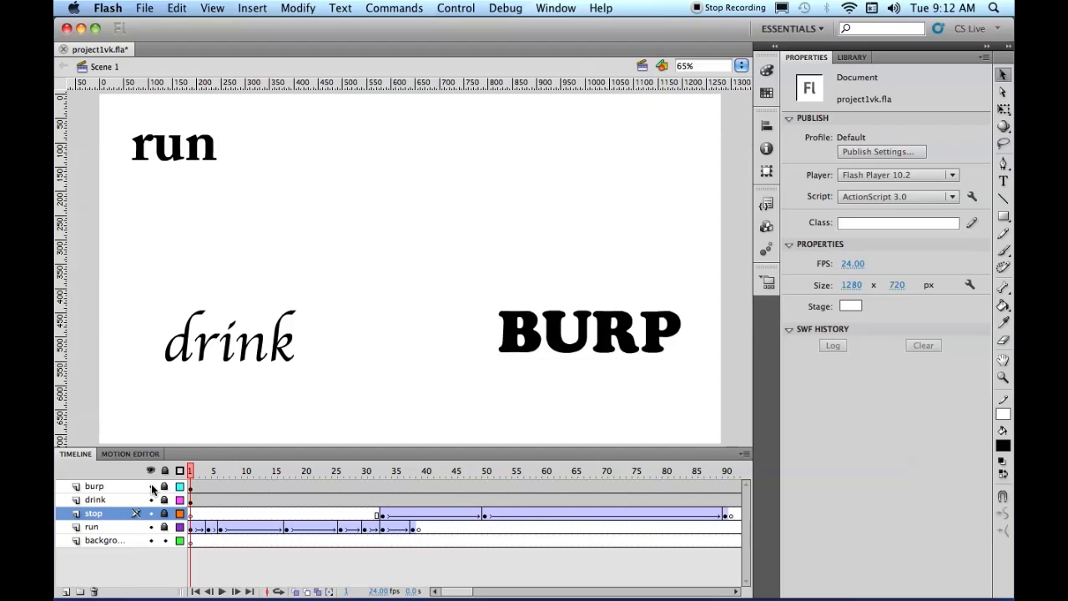
mouse_move(723, 580)
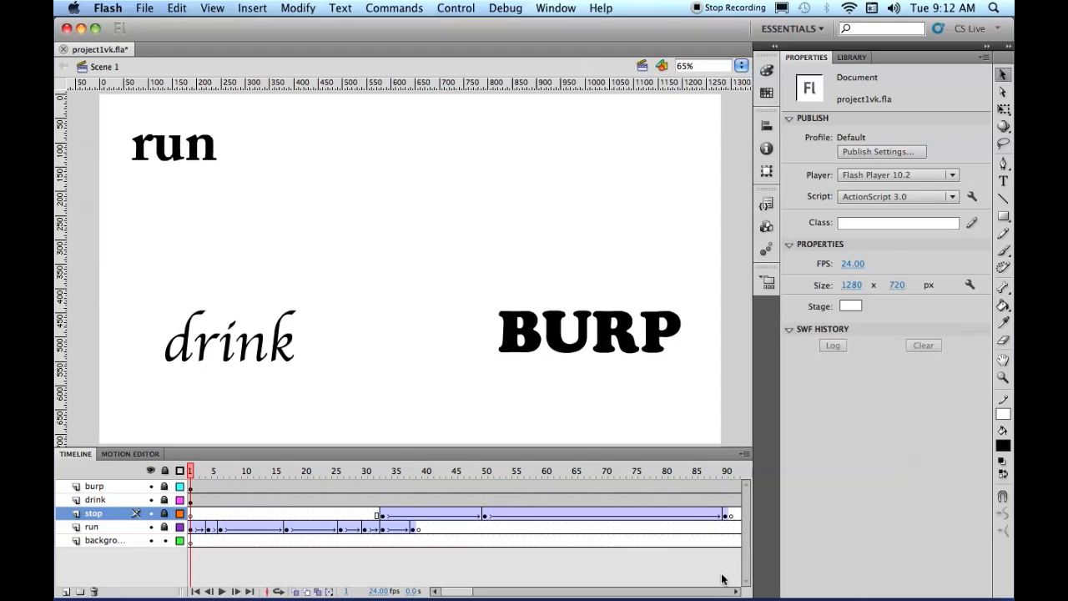
scroll(right, 3)
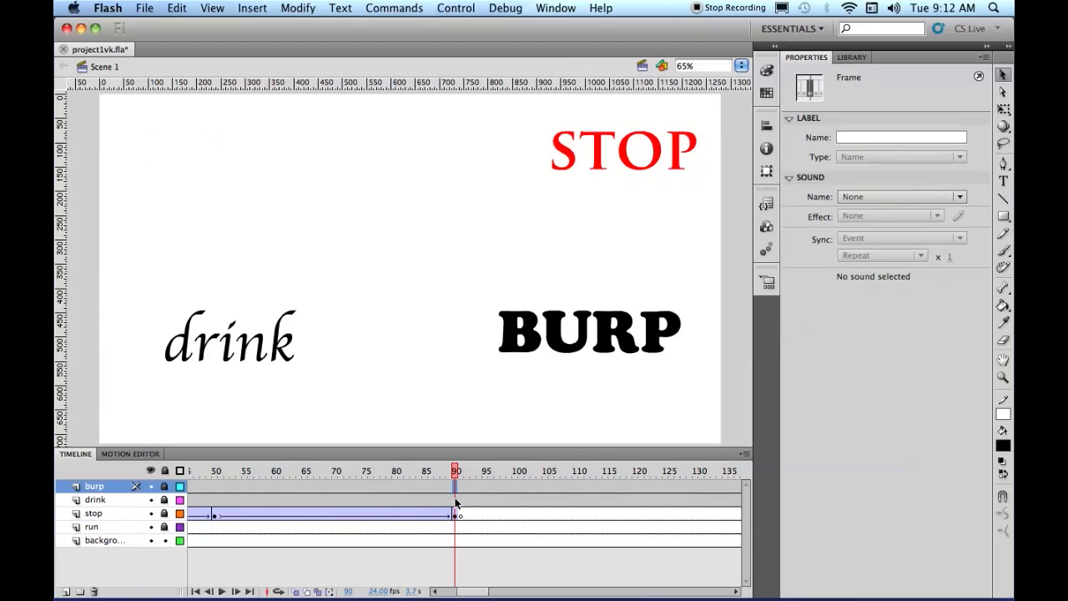
click(94, 499)
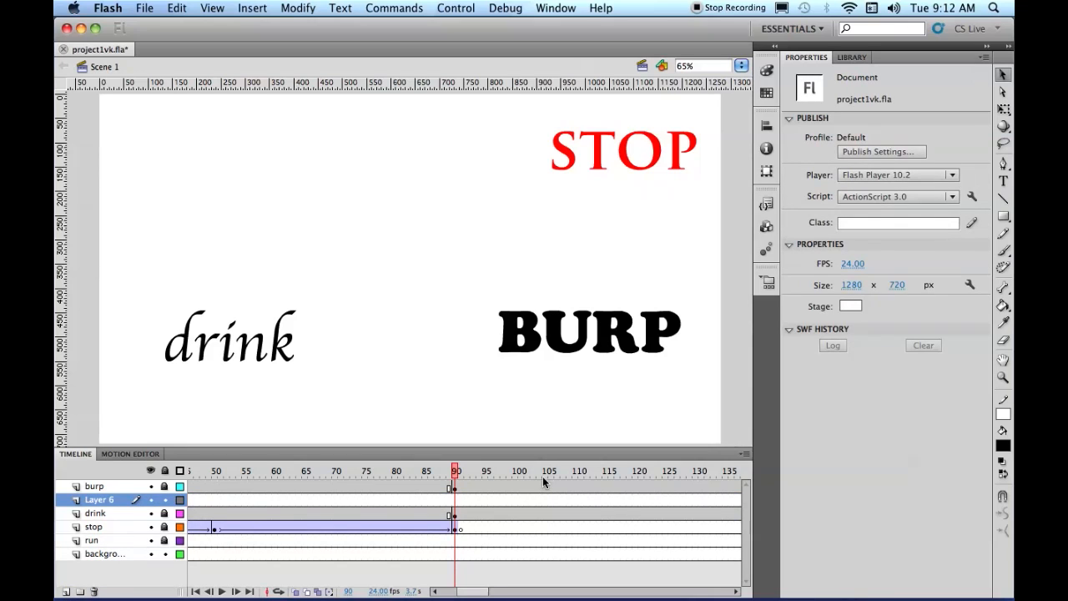
mouse_move(526, 456)
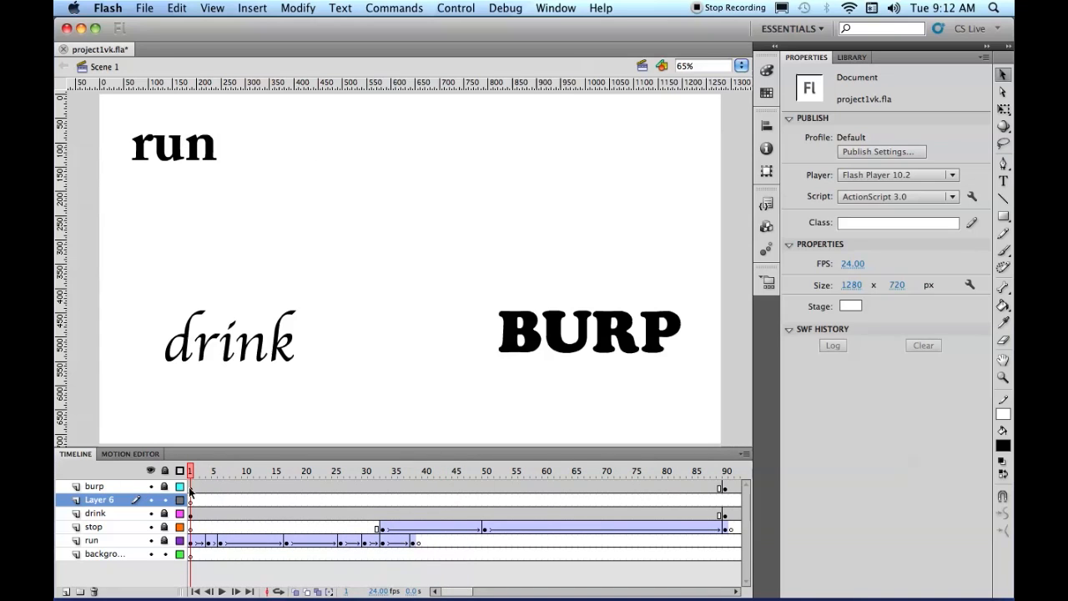
Return to frame 1, then hide and lock the drink, burp and new empty layers.
click(93, 486)
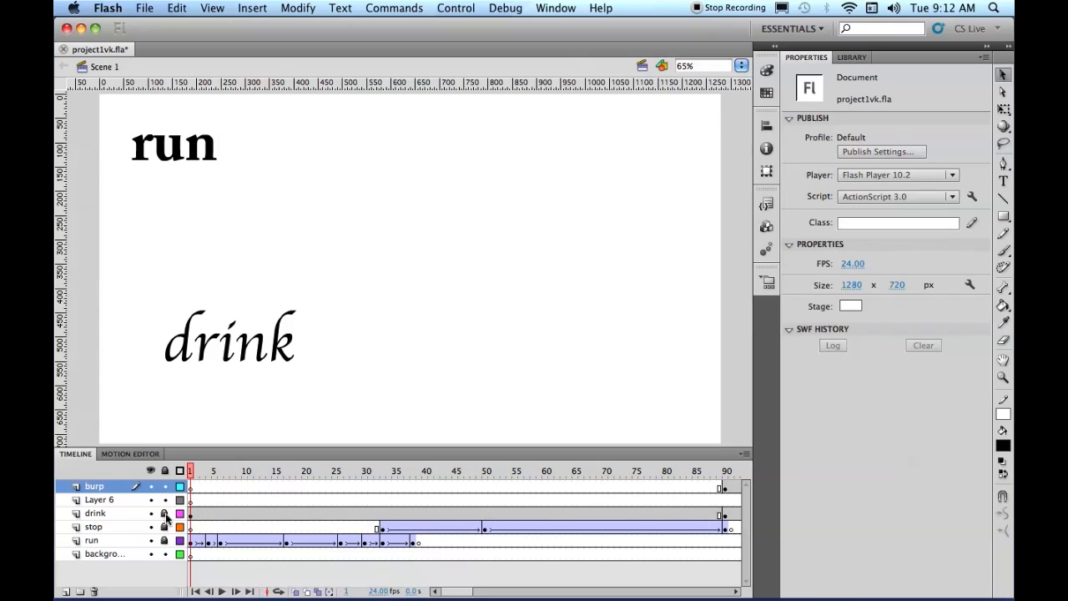
click(164, 513)
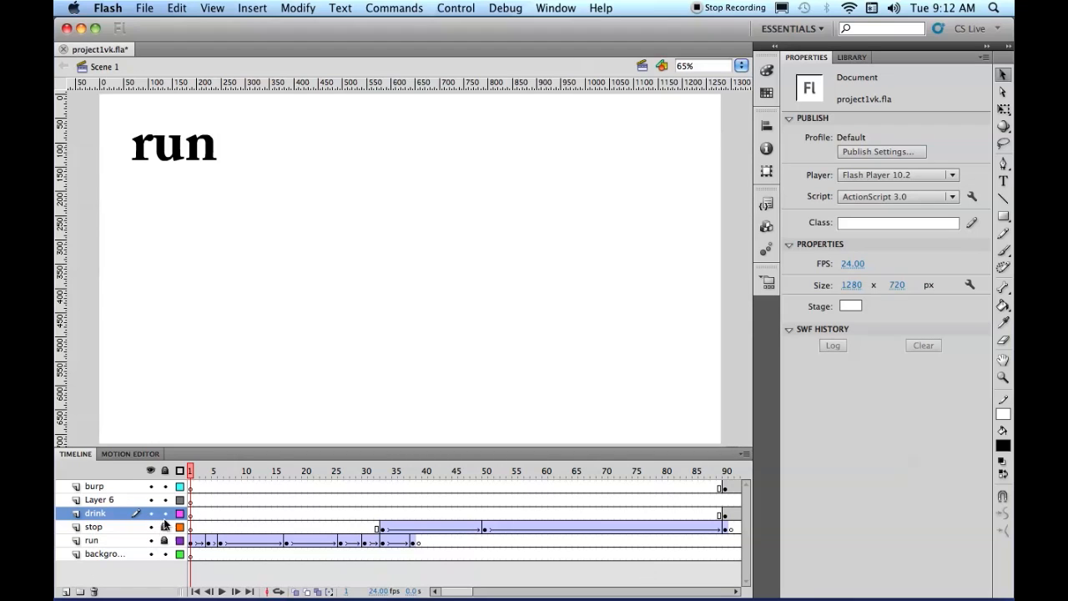
click(164, 499)
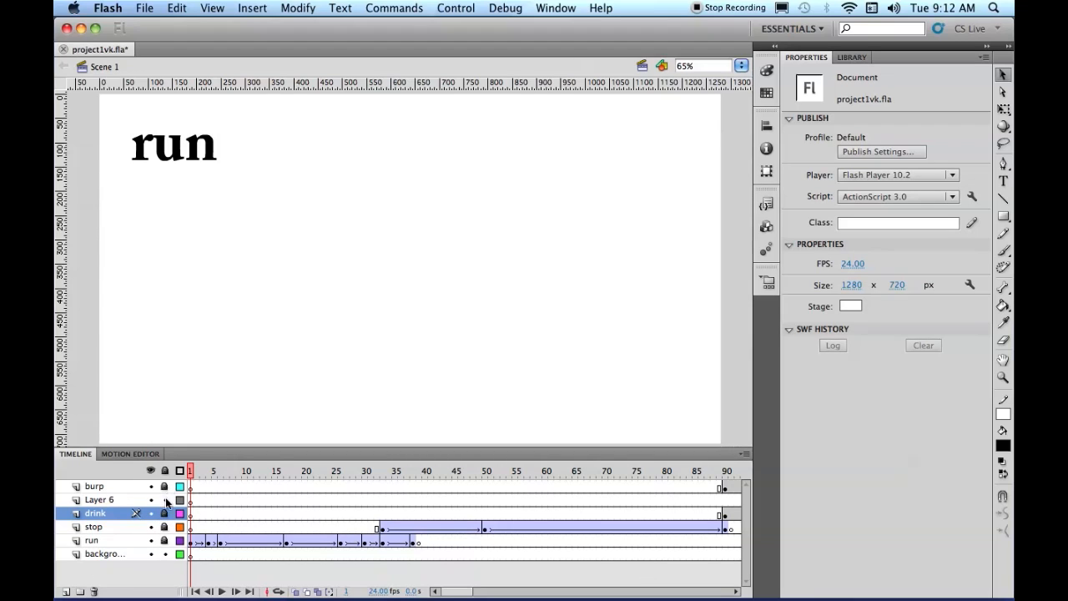
click(93, 527)
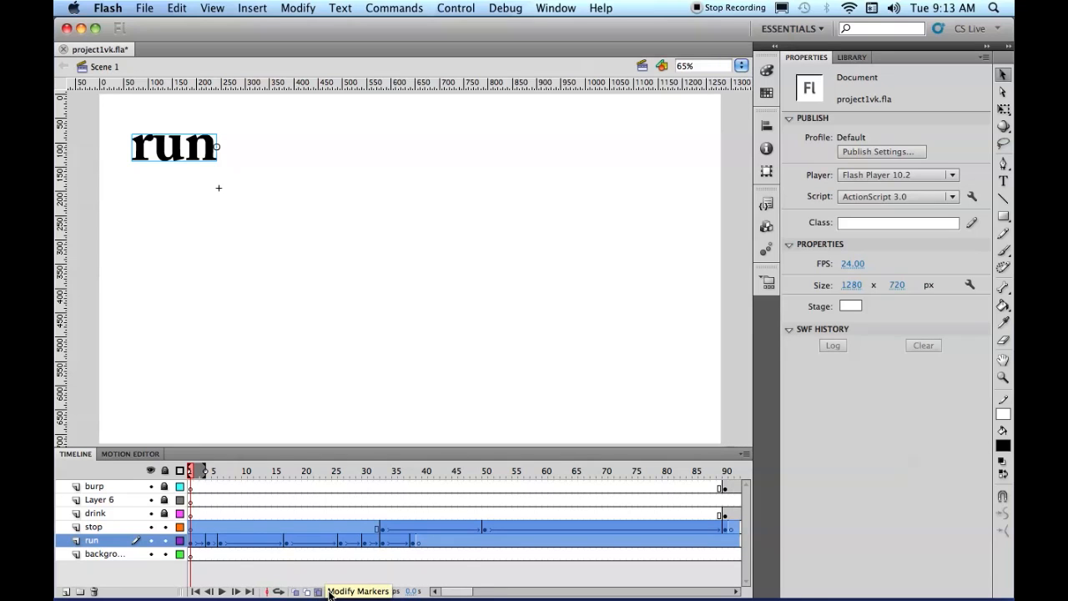
With onion-skin markers spanning all frames, align the run and STOP animation to vertical centre.
click(358, 591)
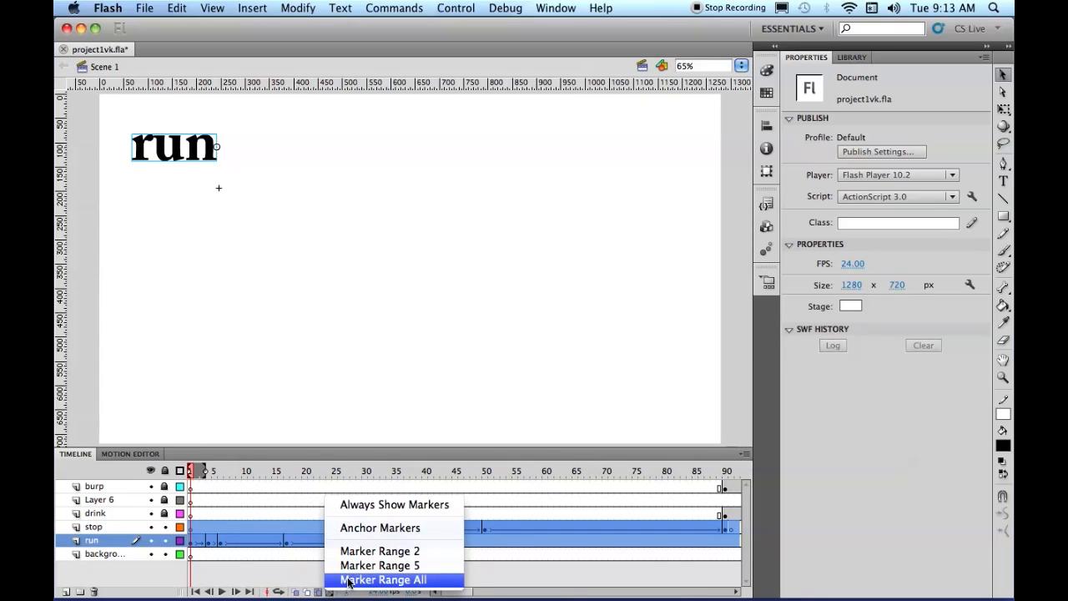
click(383, 579)
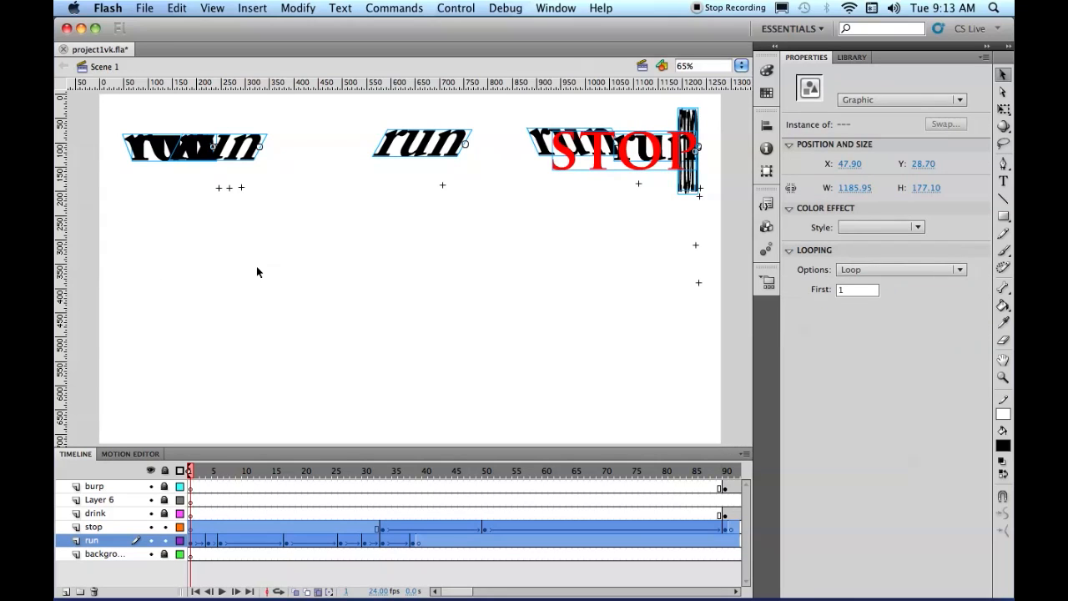
mouse_move(405, 341)
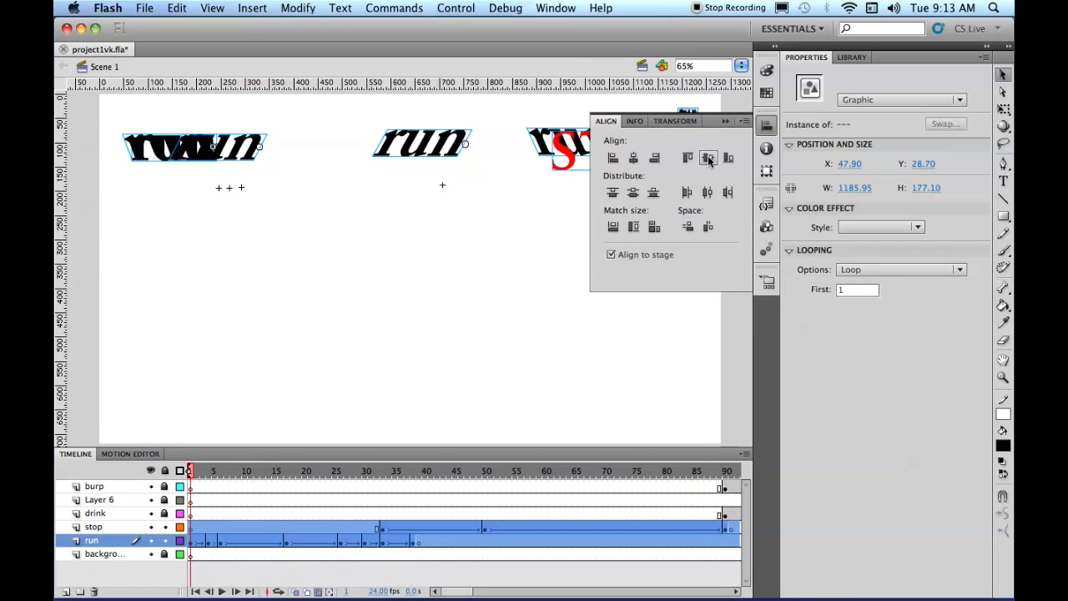
mouse_move(709, 158)
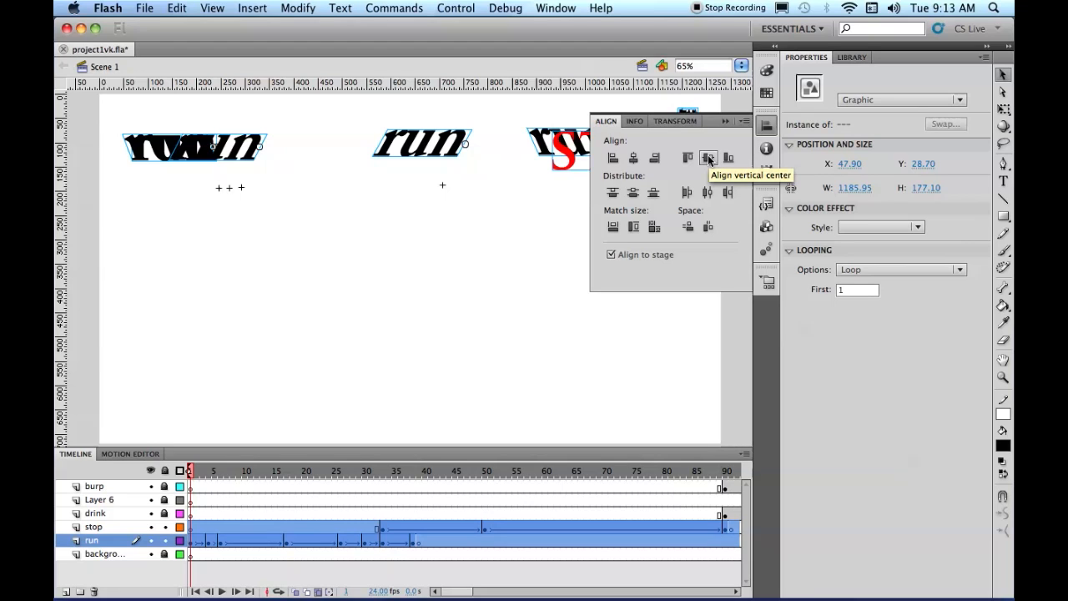
click(707, 157)
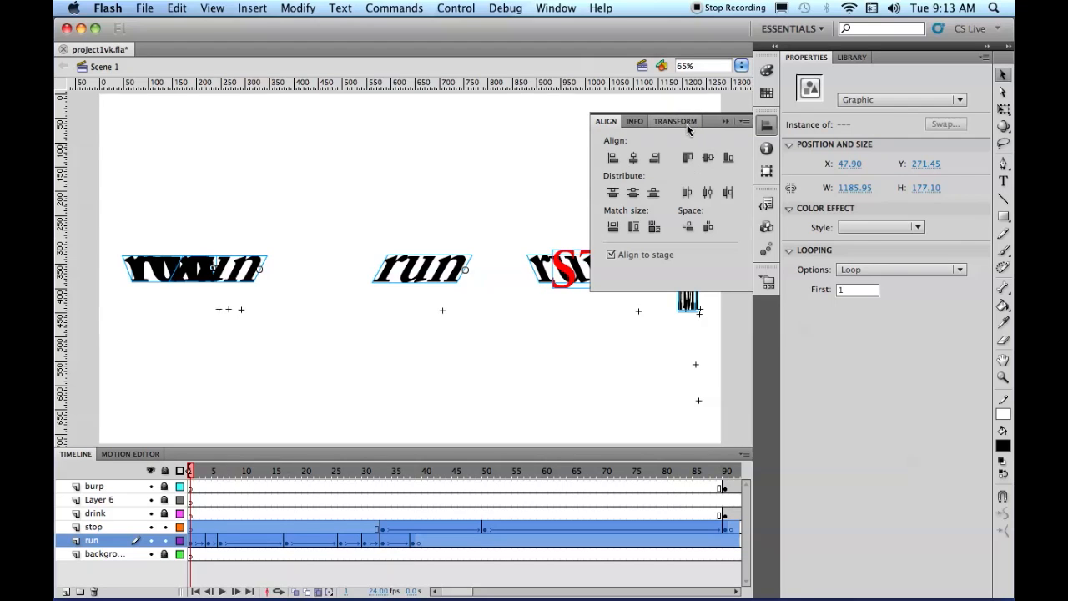
mouse_move(734, 392)
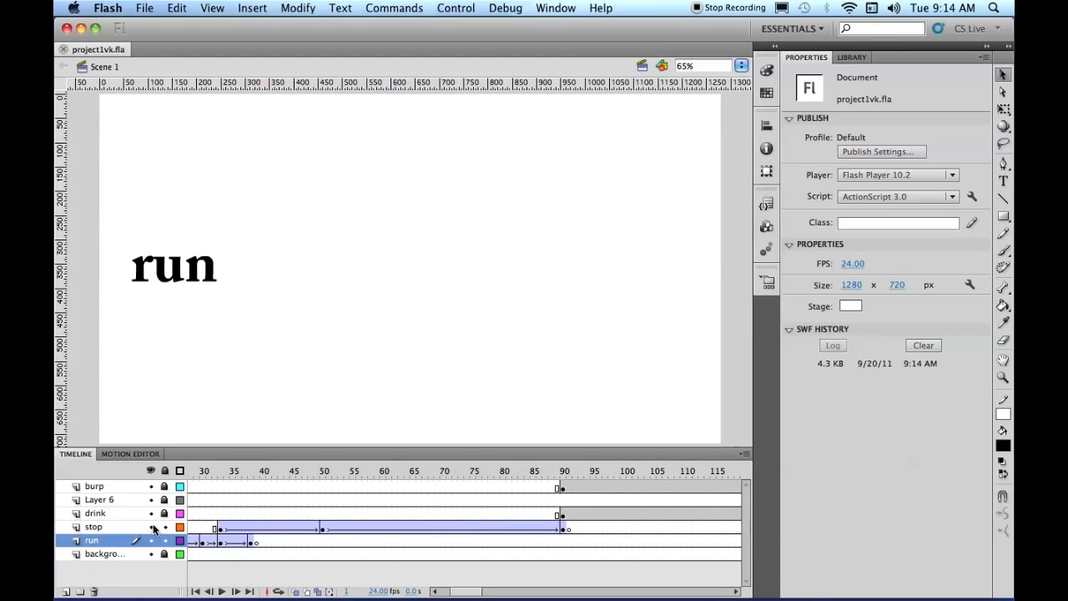
Hide the stop layer and scale the drink instance to about 411% wide, 593% high.
click(151, 540)
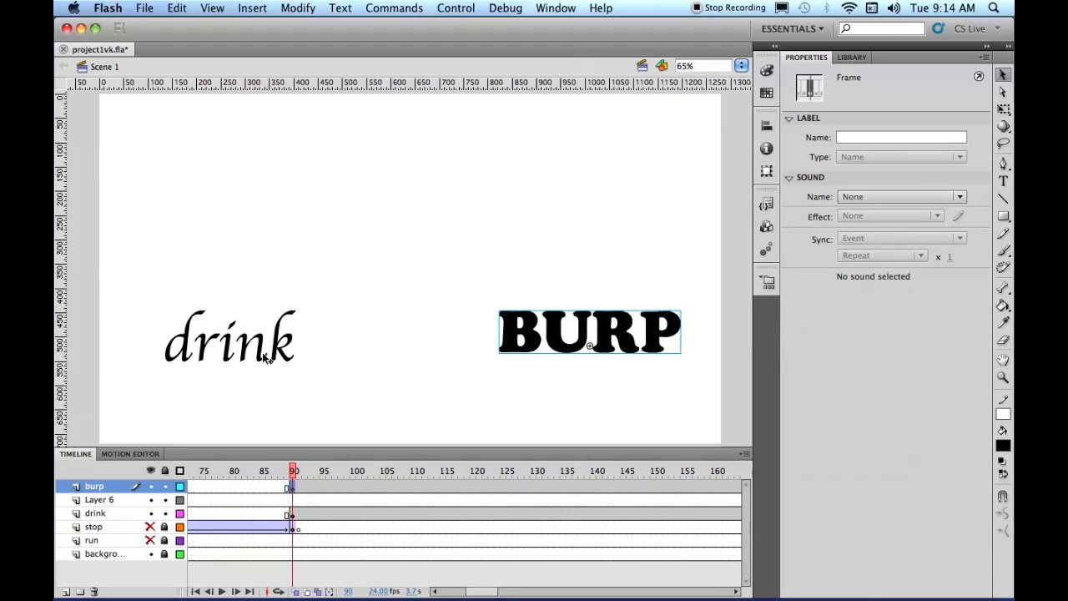
click(230, 338)
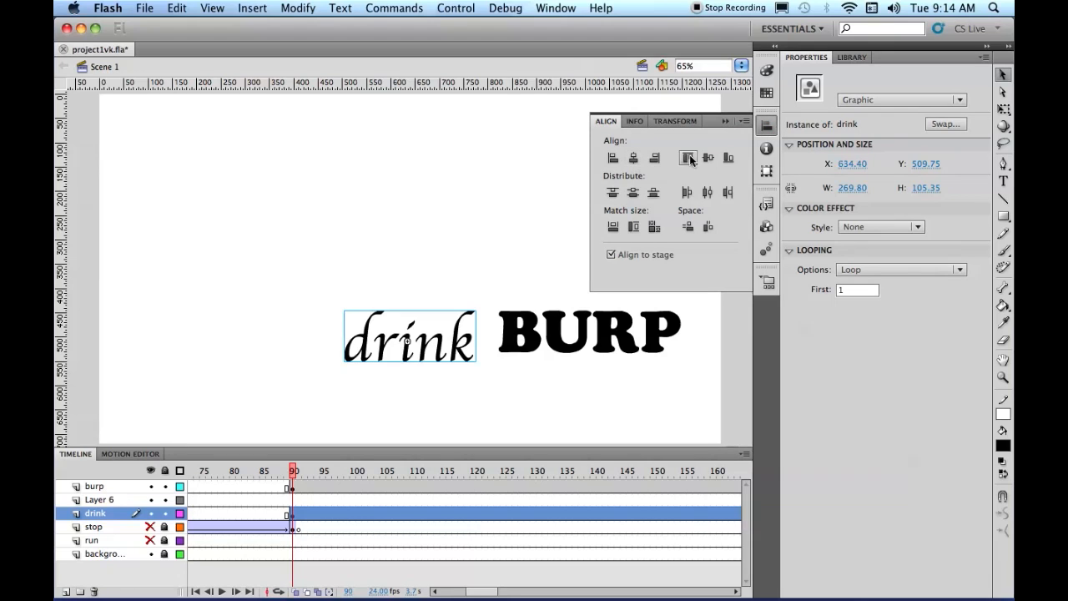
click(688, 157)
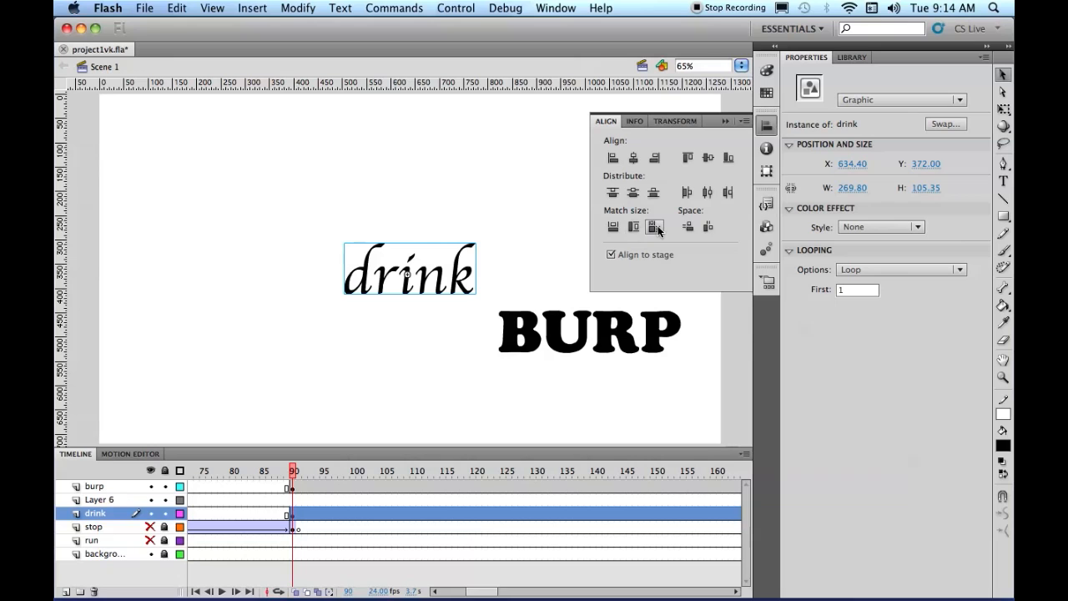
click(655, 226)
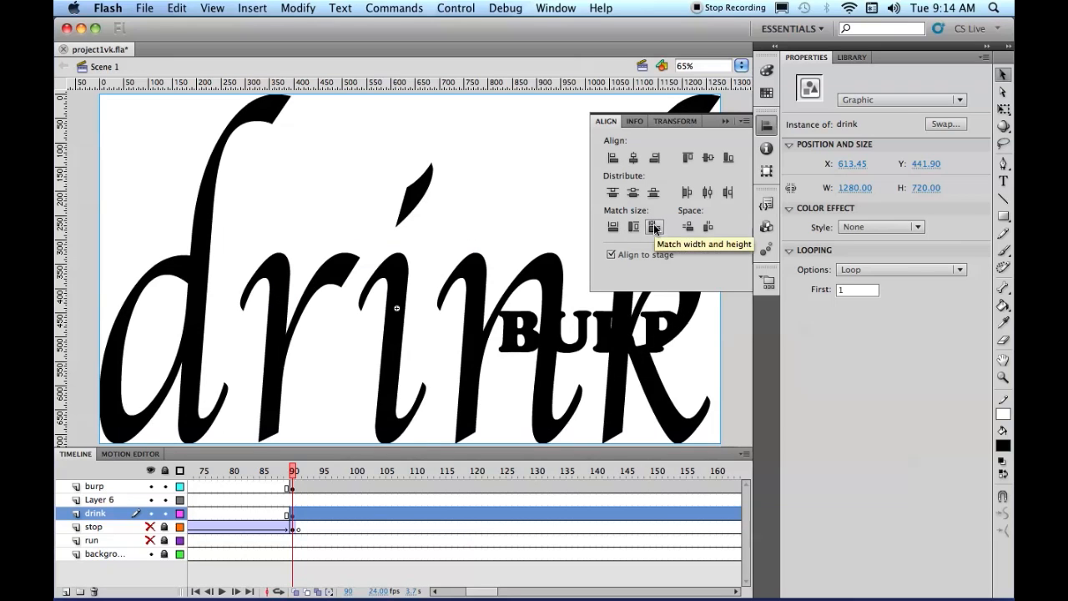
mouse_move(674, 151)
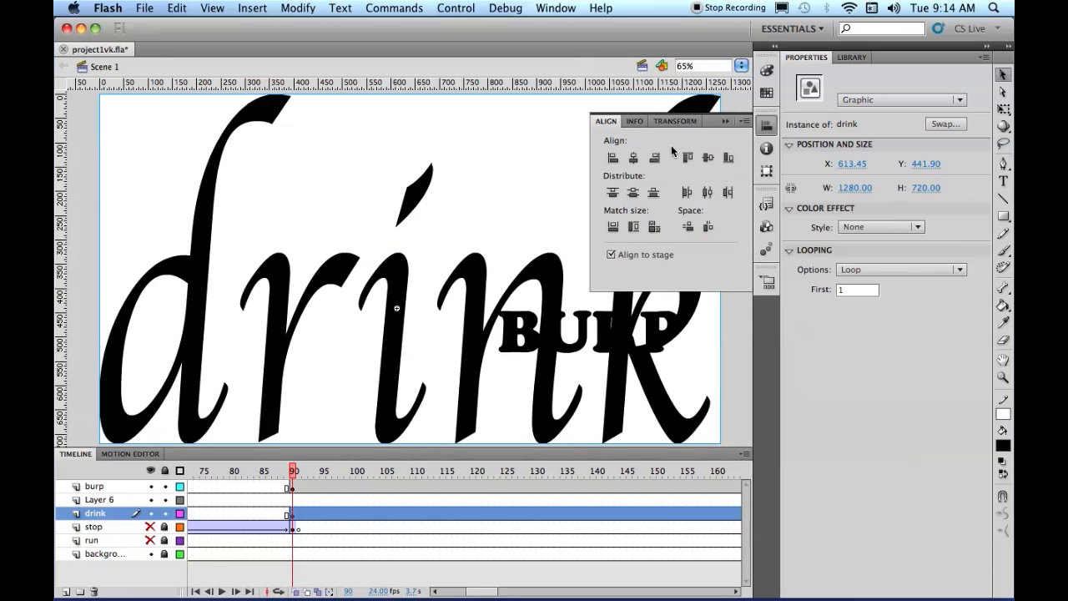
click(675, 121)
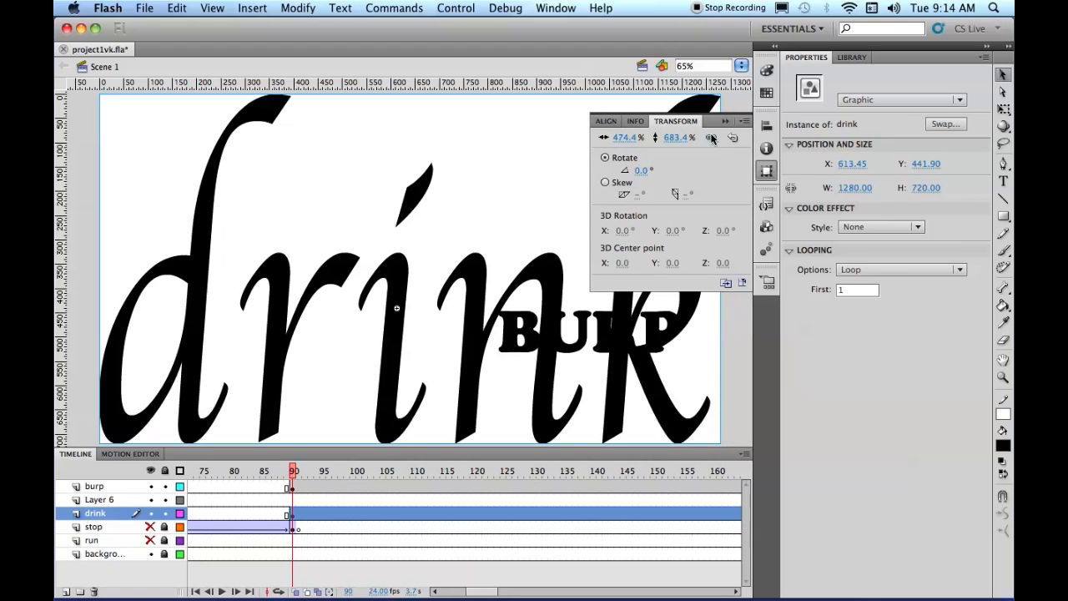
click(624, 137)
text(411.4)
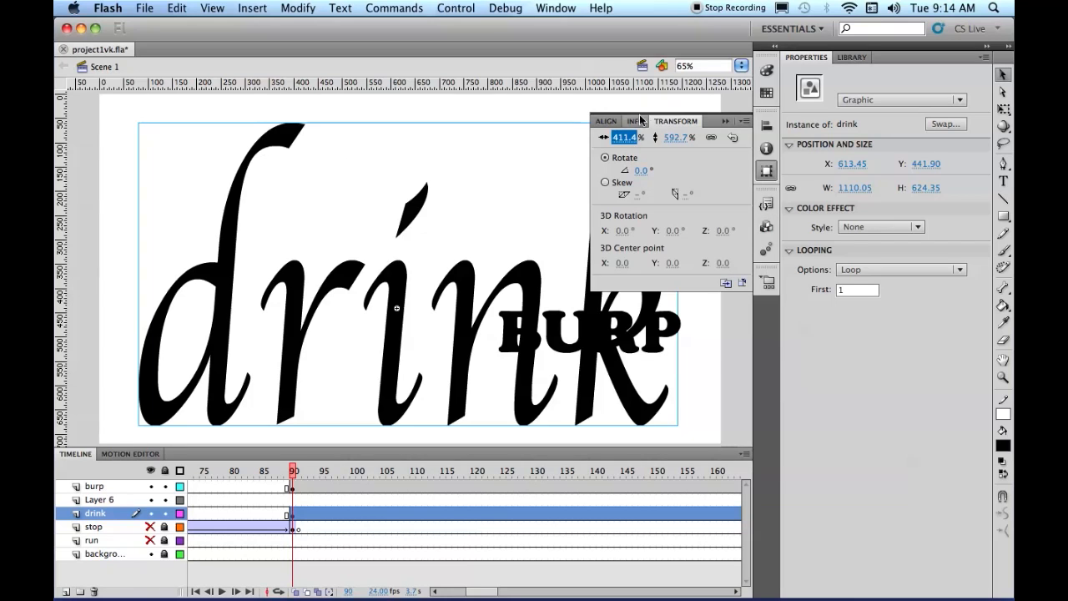
mouse_move(140, 488)
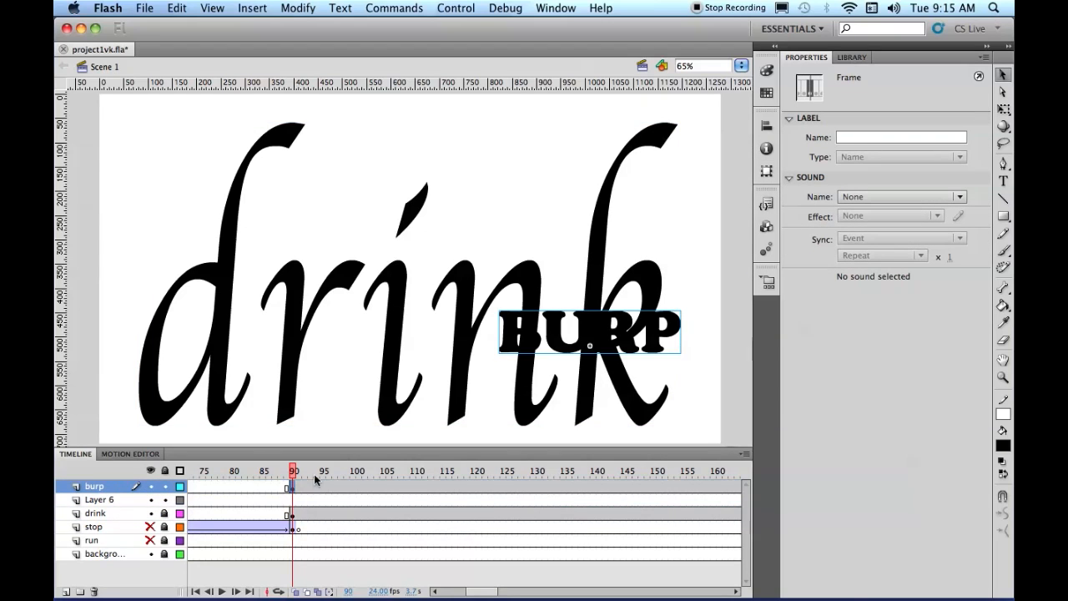
Match BURP's width and height to the stage, adjust its scale, and align its bottom edge.
click(766, 126)
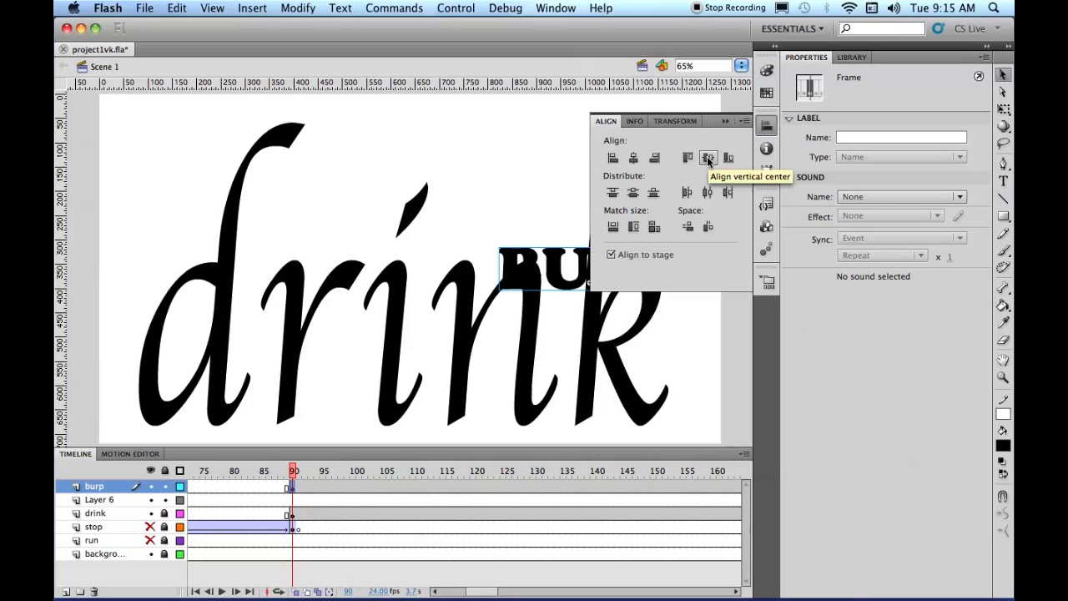
mouse_move(641, 256)
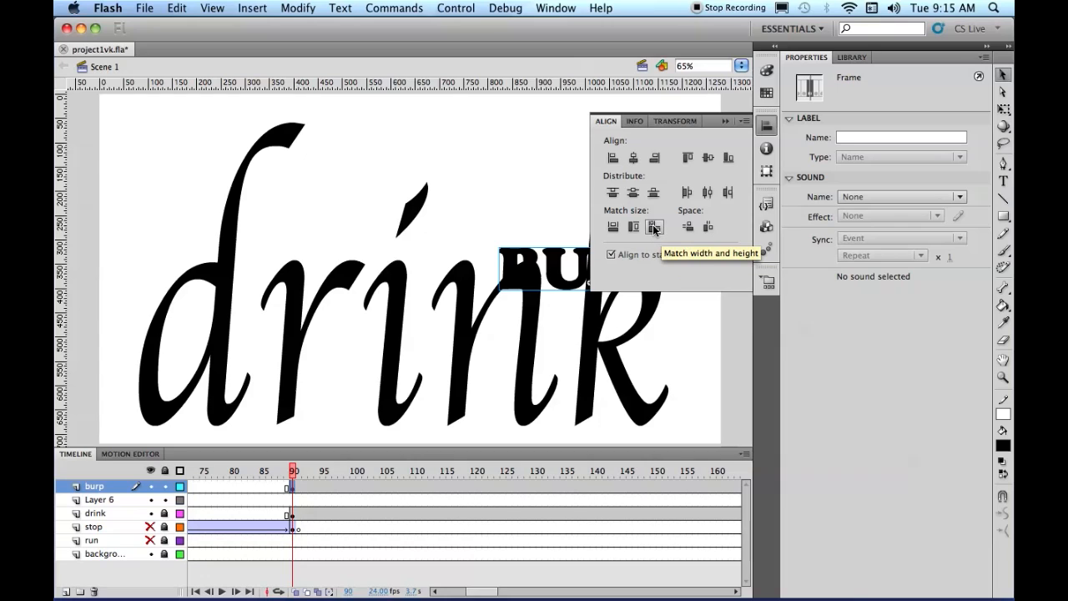
click(655, 227)
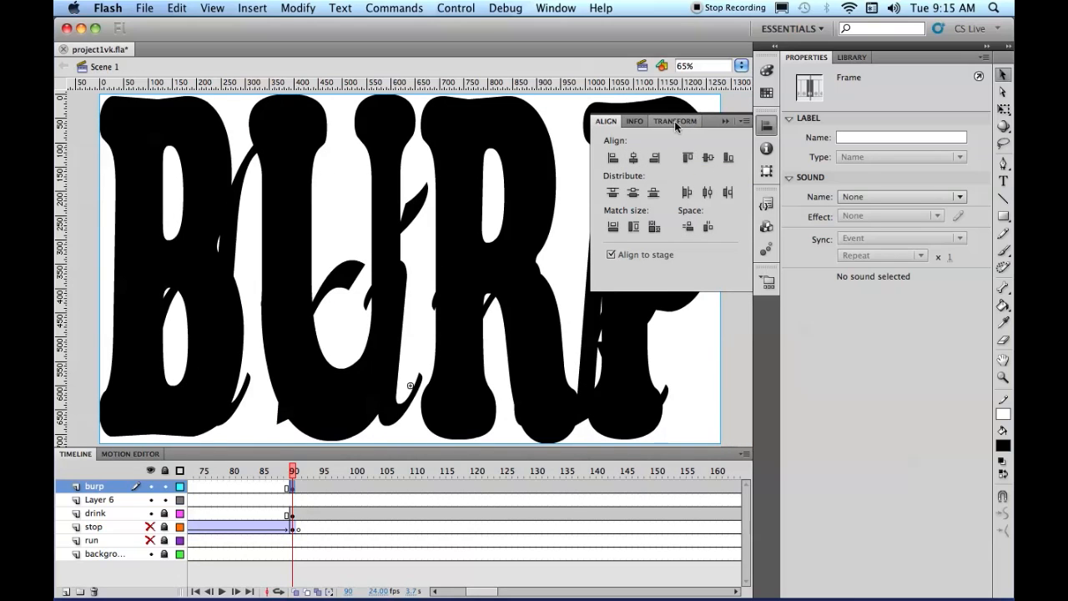
click(675, 121)
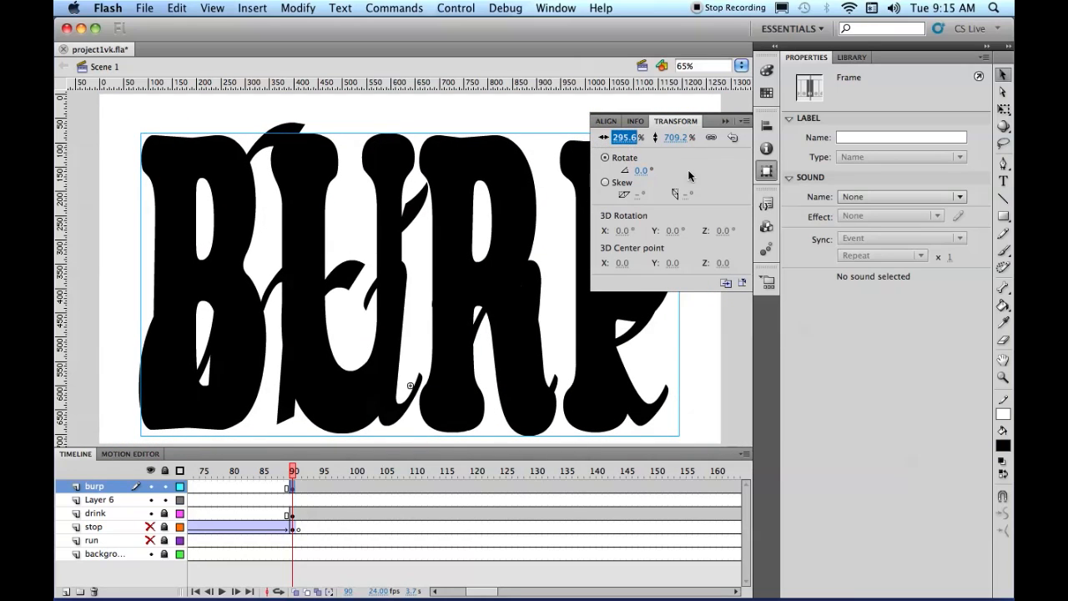
click(606, 121)
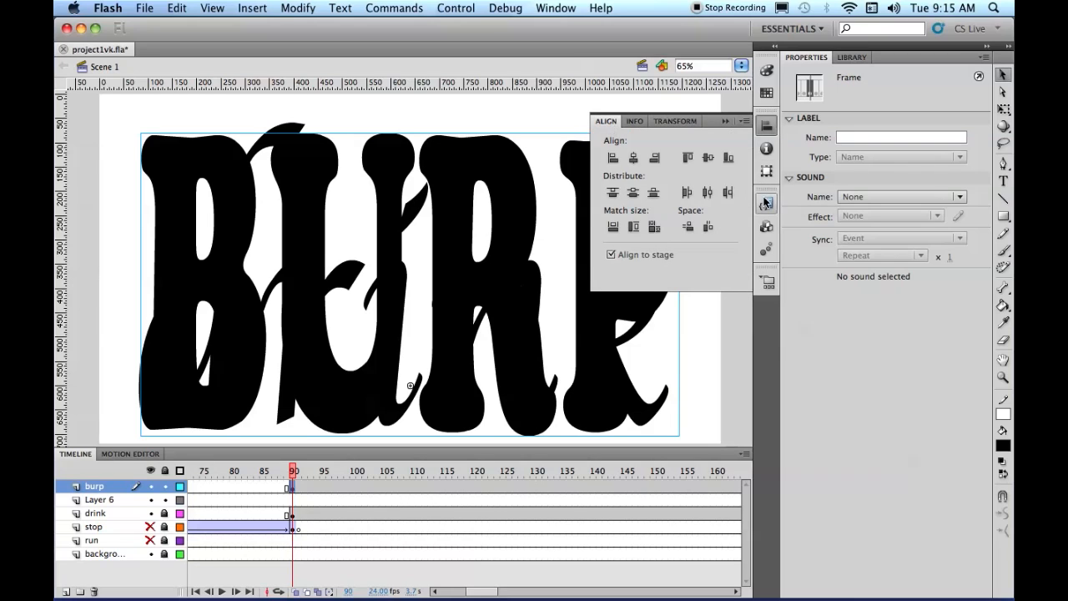
mouse_move(728, 158)
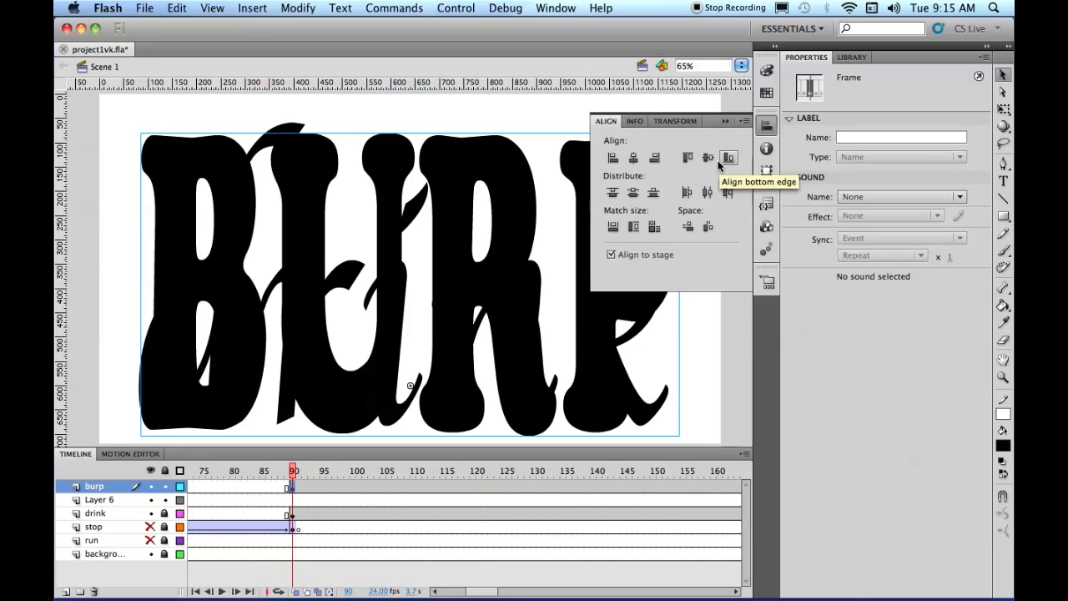
click(728, 158)
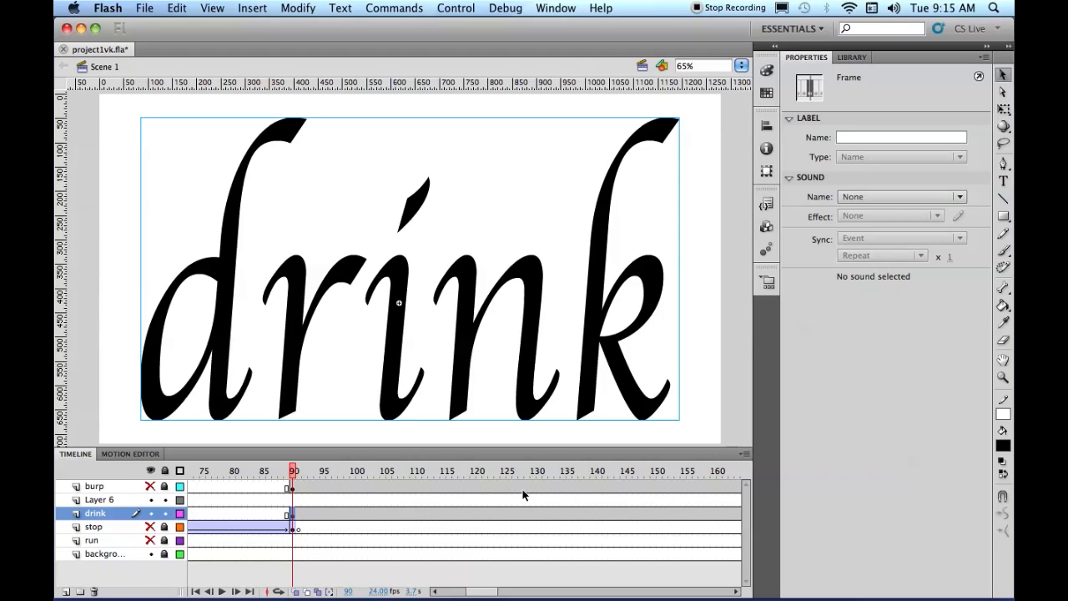
click(95, 512)
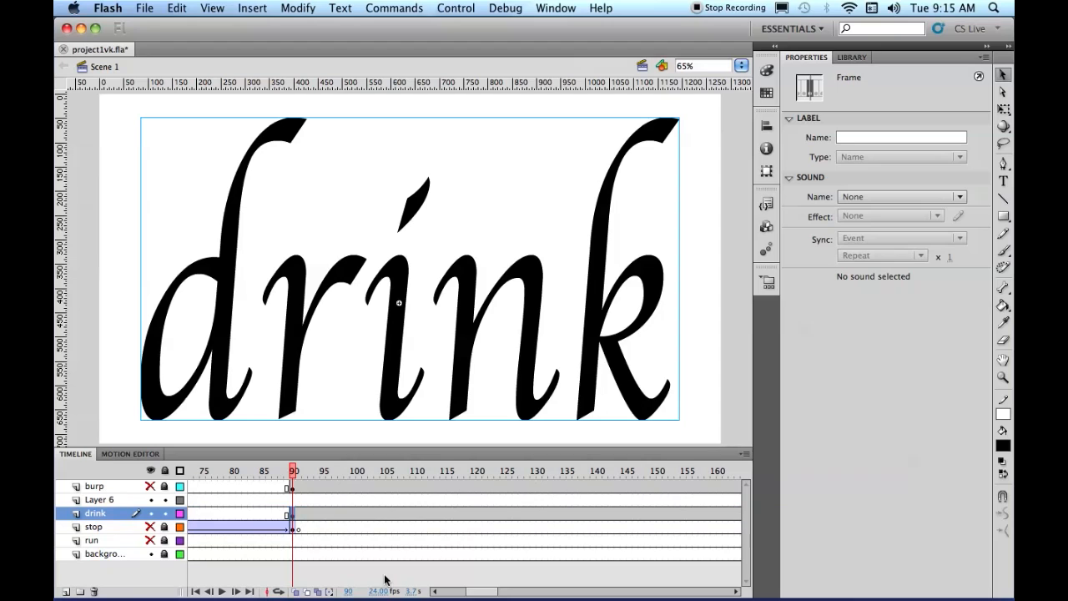
mouse_move(293, 493)
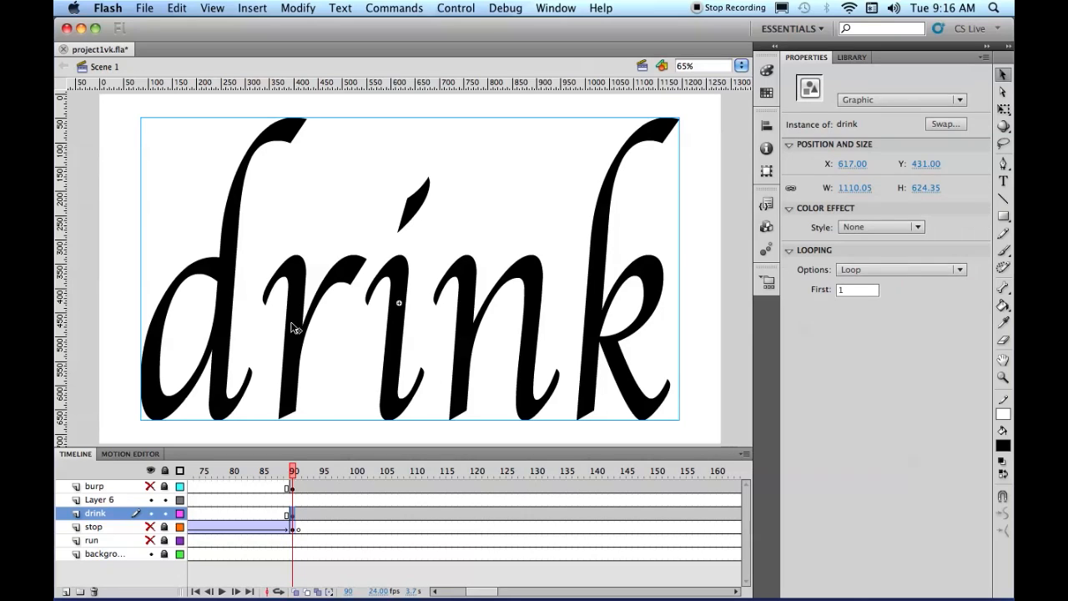
mouse_move(664, 511)
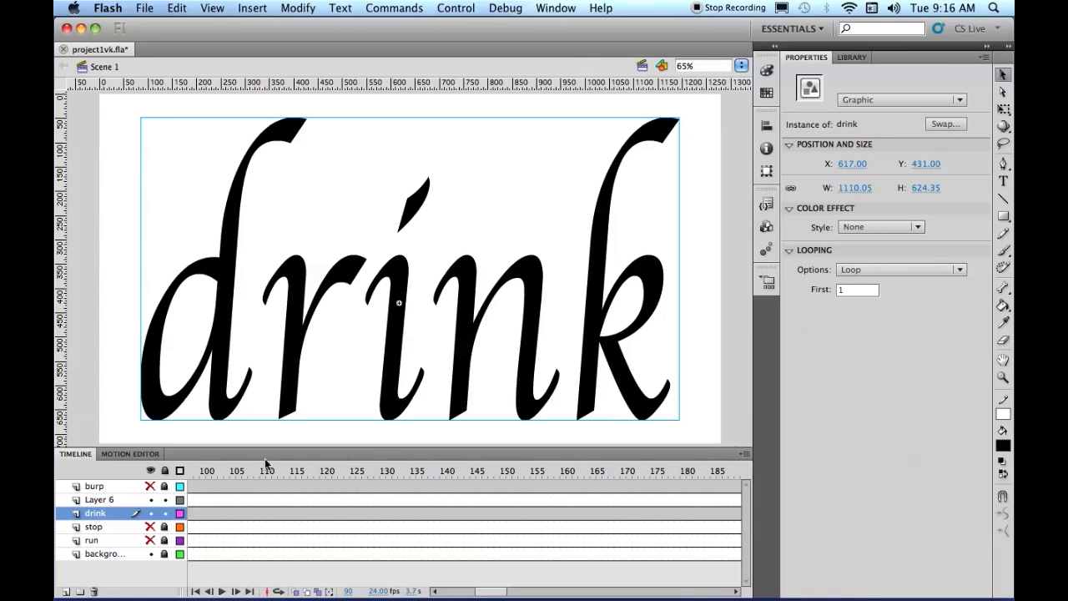
mouse_move(327, 503)
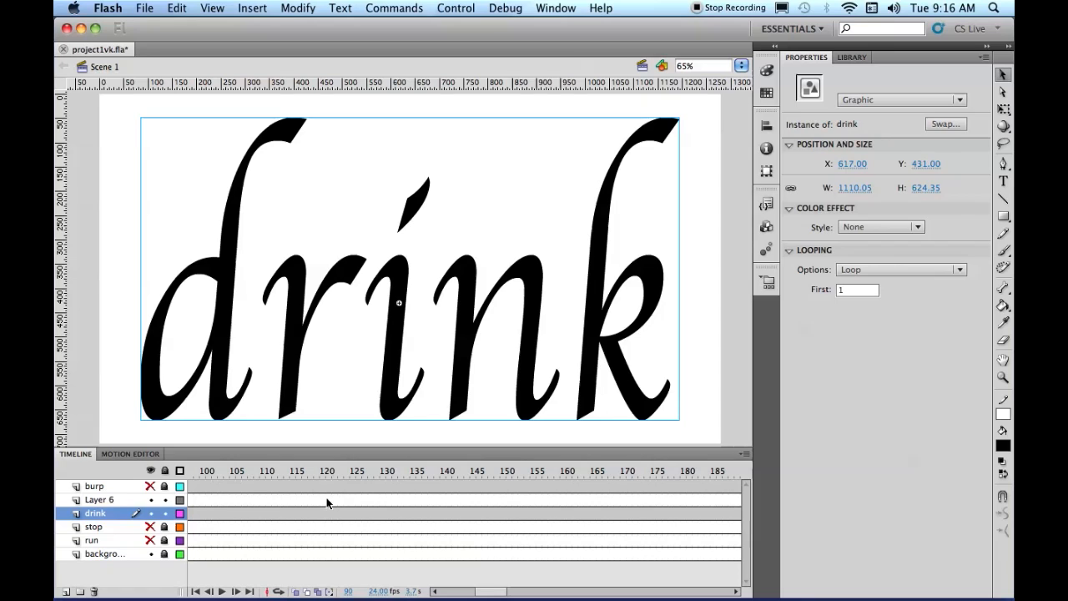
Select frame 190 on Layer 6 and insert a keyframe there.
click(327, 499)
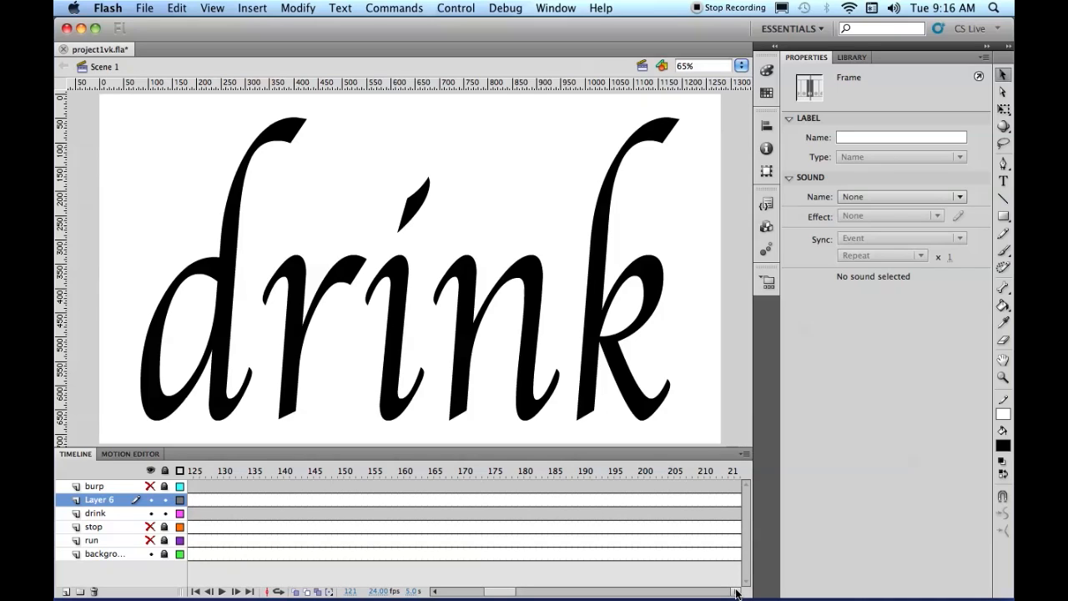
mouse_move(586, 502)
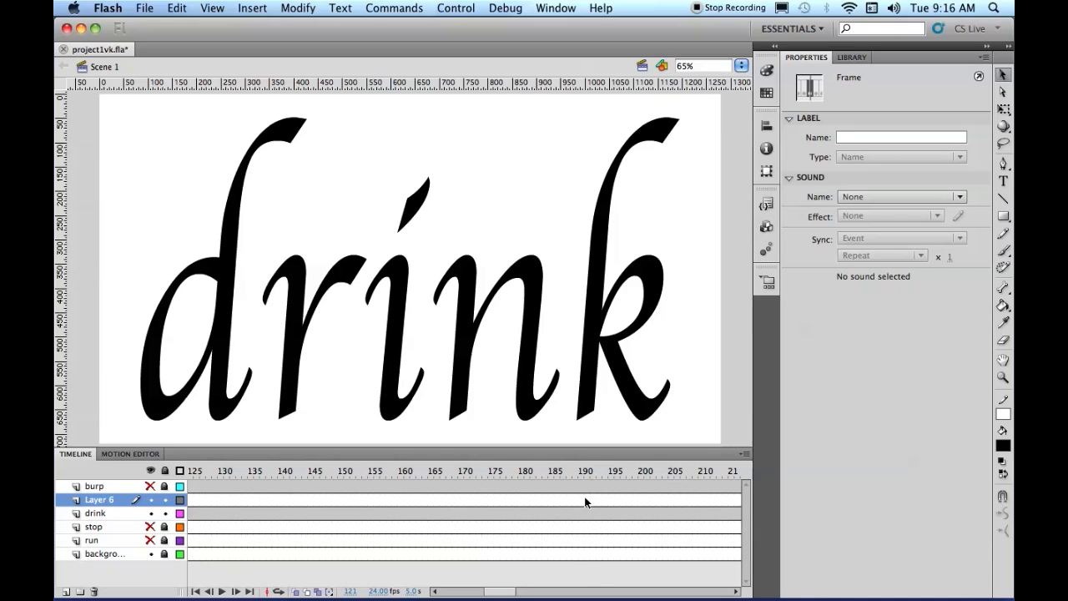
click(586, 470)
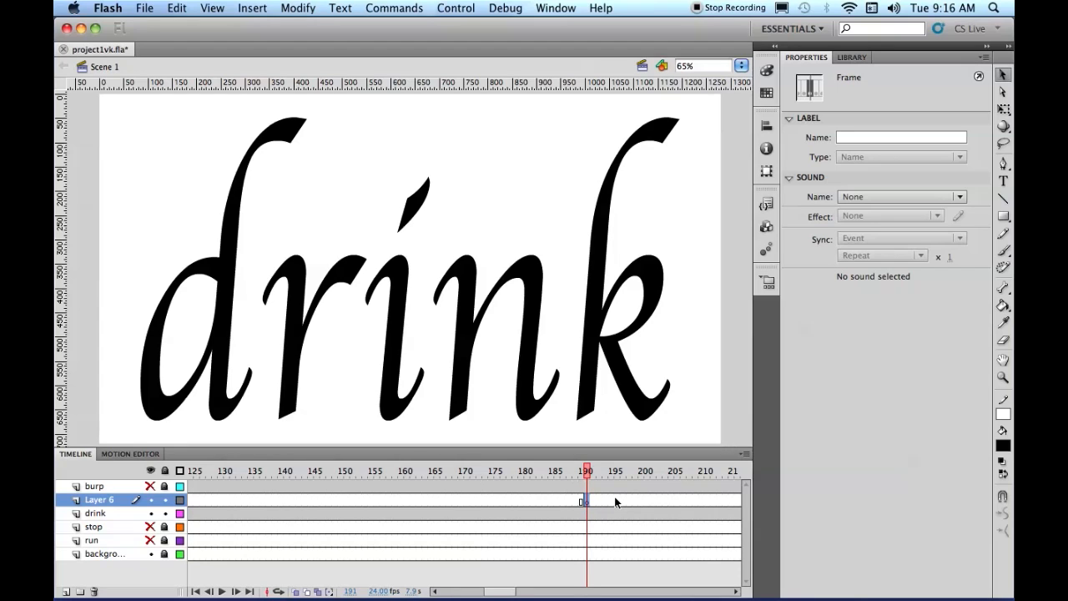
mouse_move(587, 490)
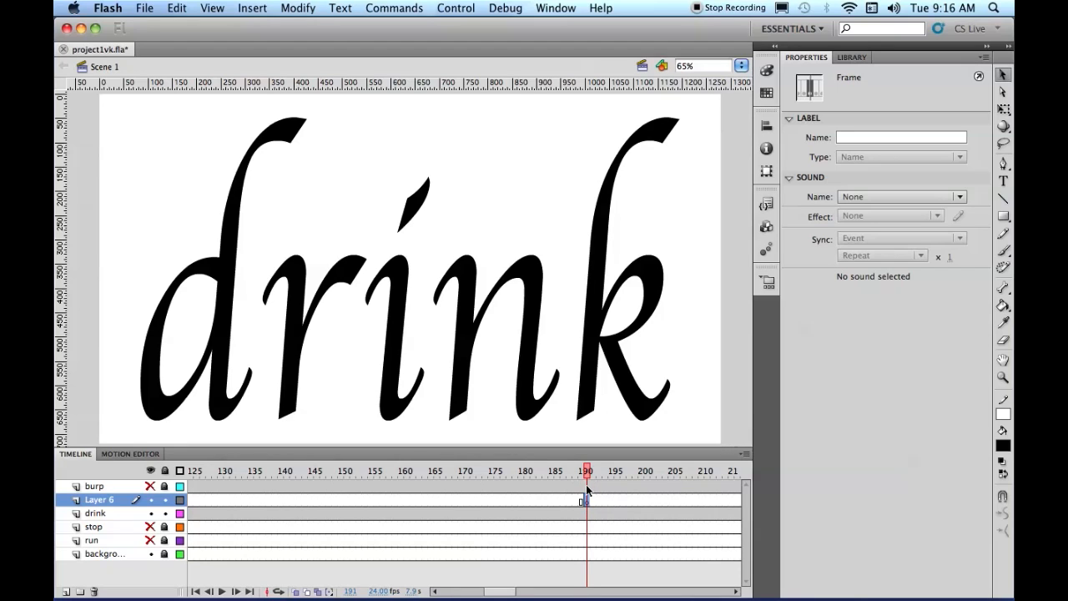
Insert keyframes near frame 190 on the burp and drink layers.
click(93, 486)
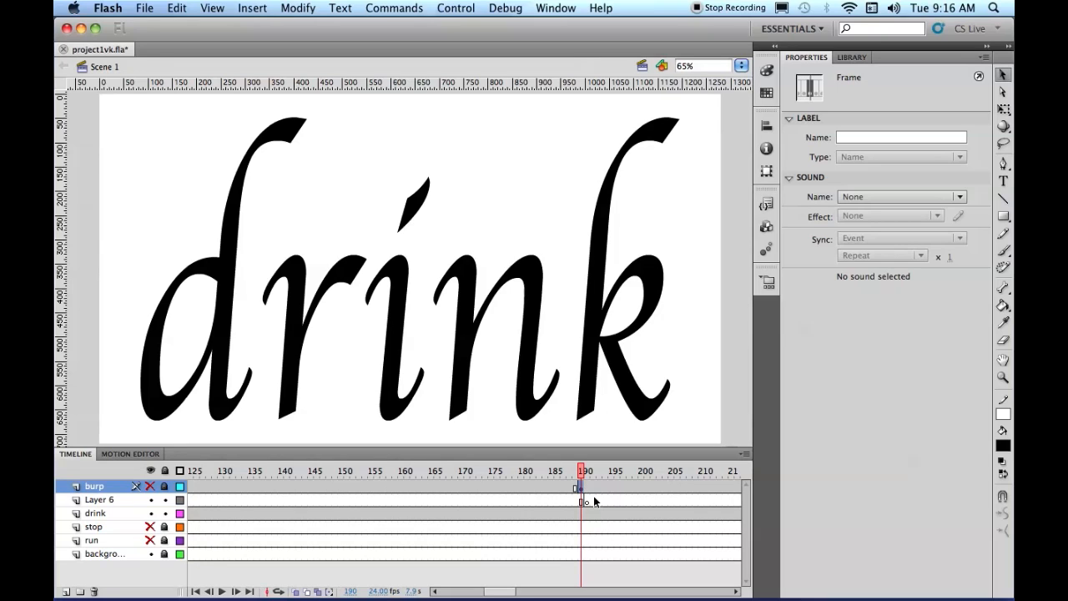
mouse_move(587, 518)
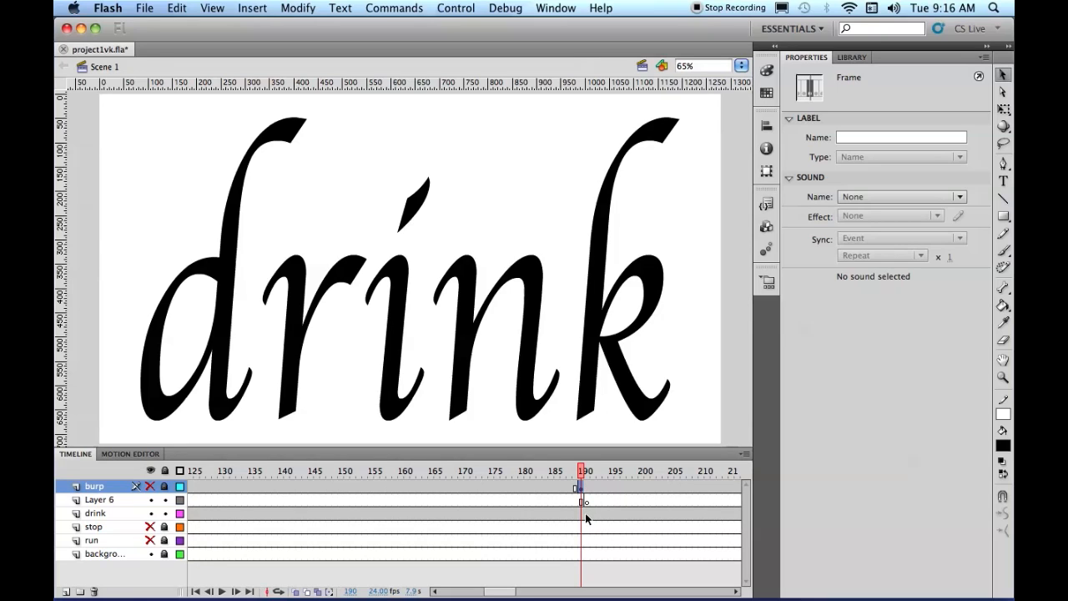
click(95, 512)
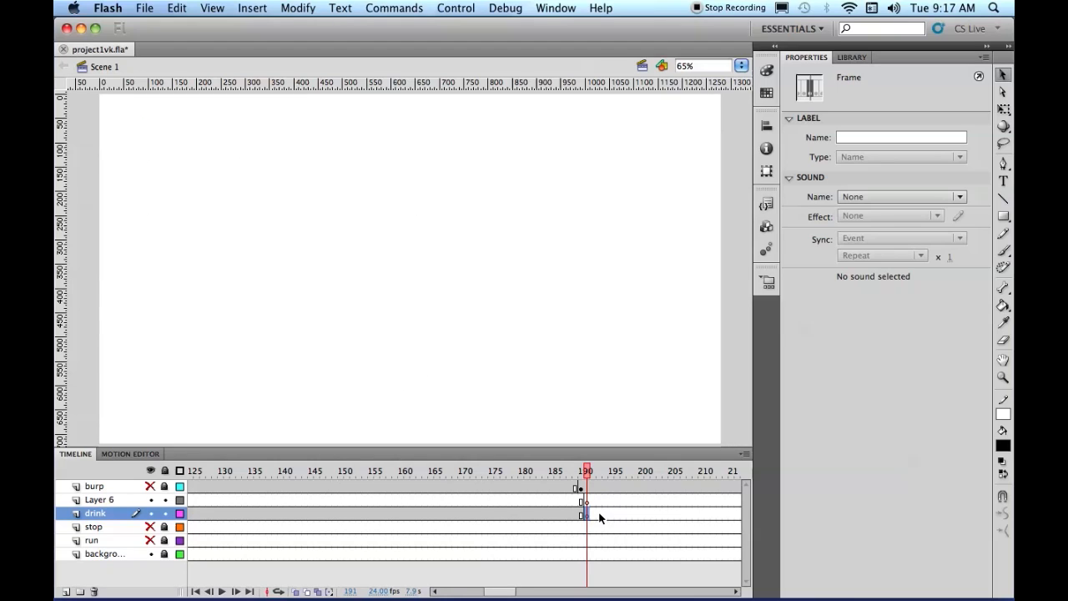
mouse_move(596, 504)
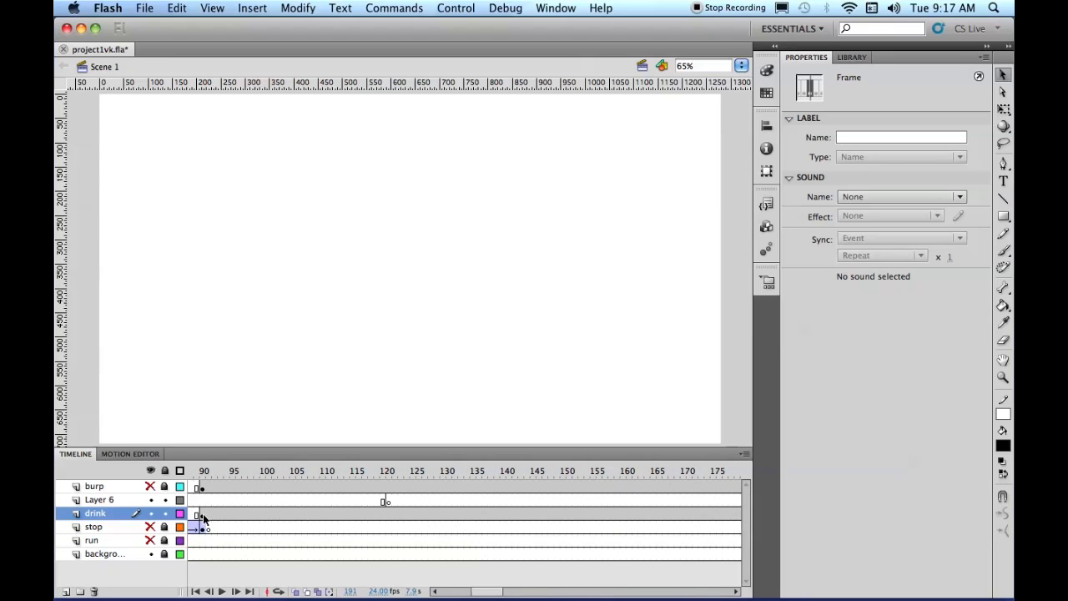
Go to the frame 120 keyframe on the upper drink layer and select the drink graphic.
click(203, 471)
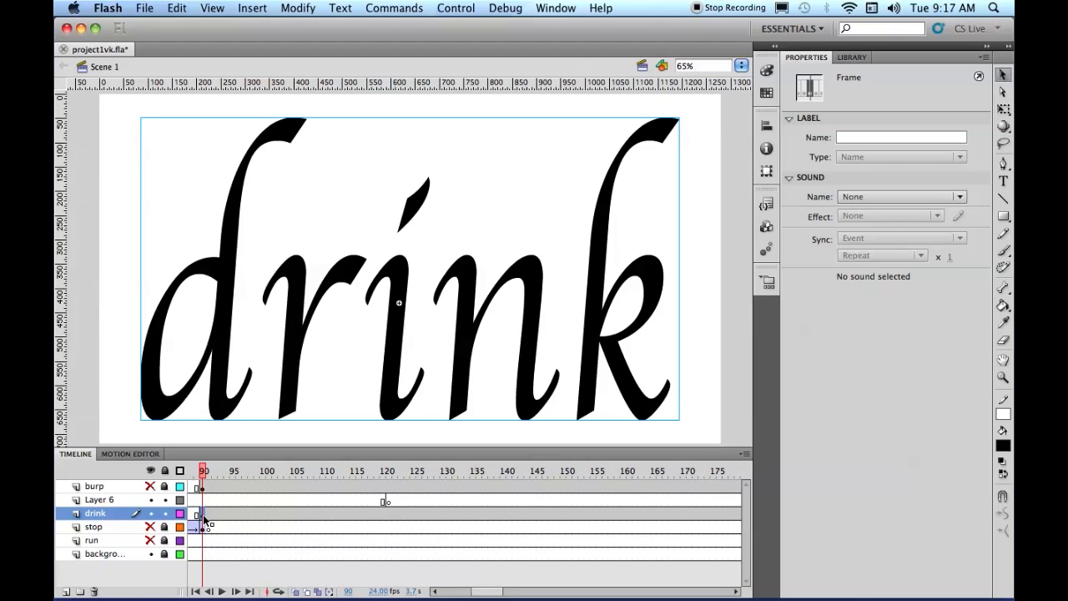
right_click(204, 514)
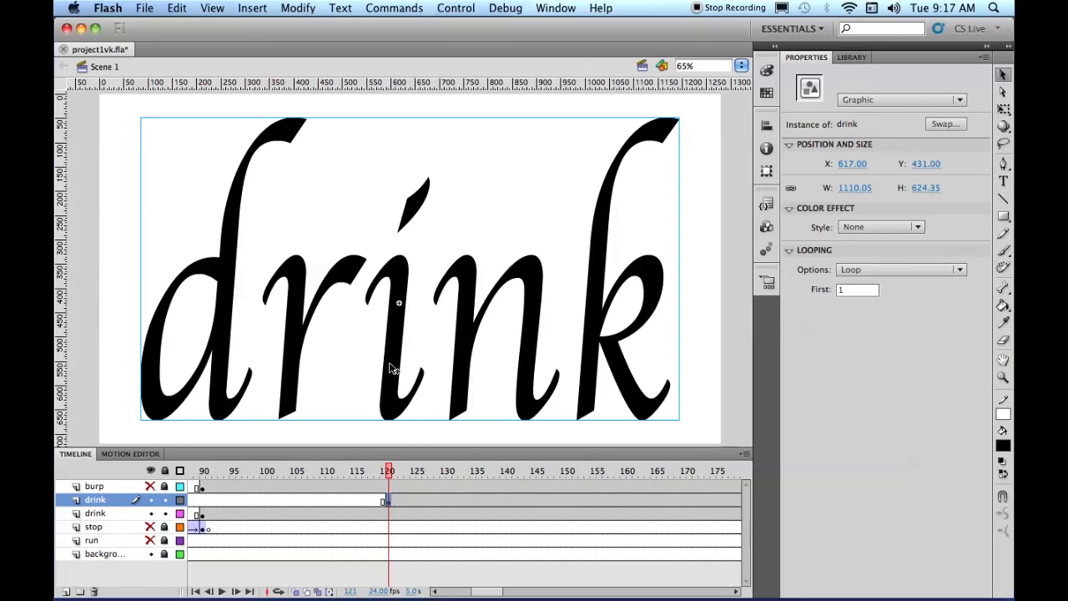
Duplicate the drink instance's symbol as a new symbol named 'drinktoburp'.
right_click(392, 367)
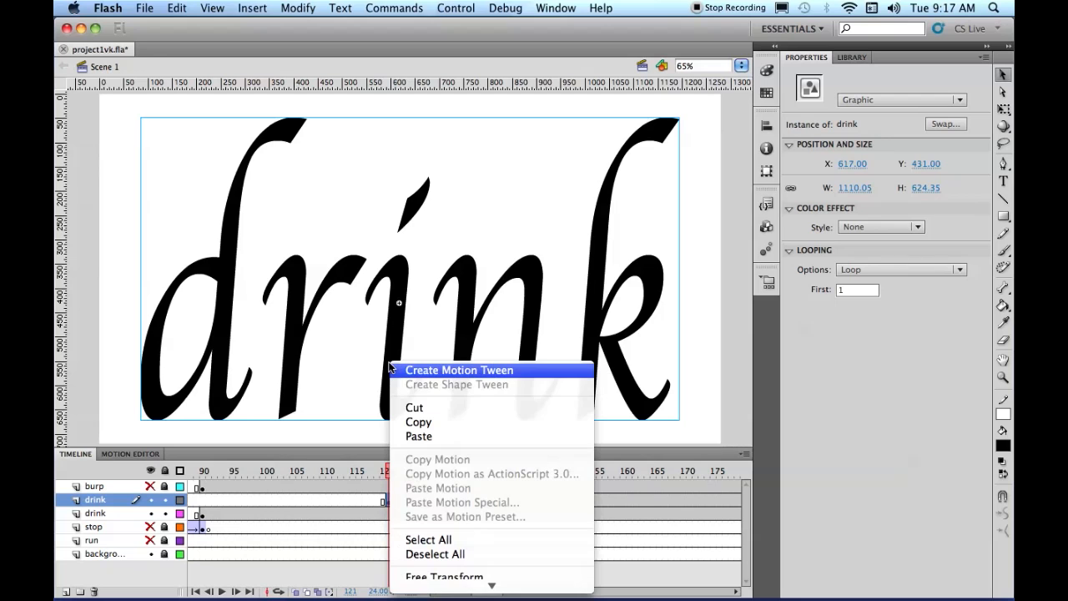
mouse_move(393, 386)
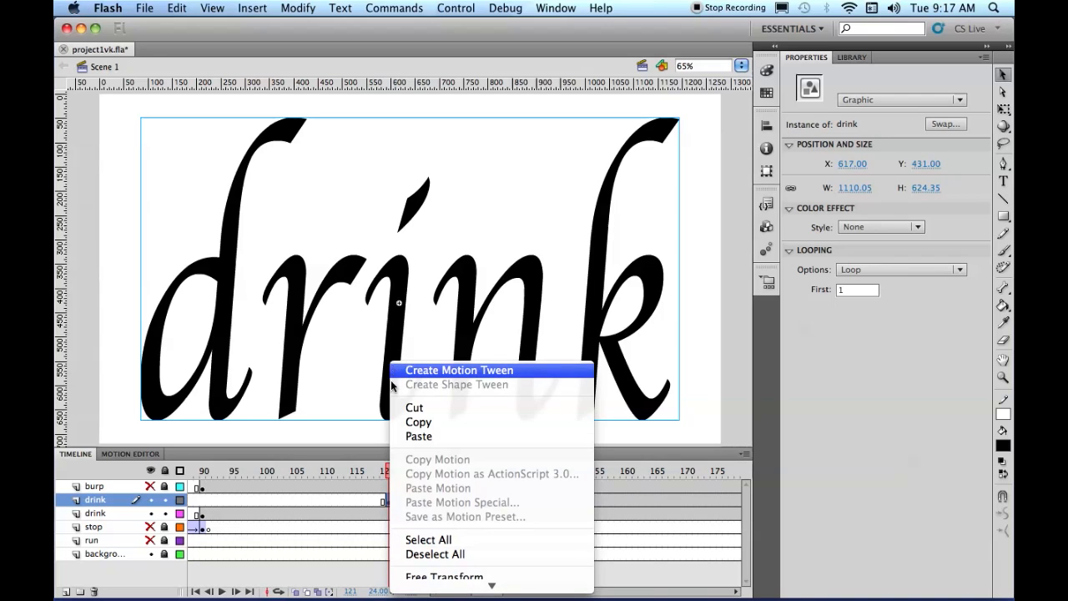
mouse_move(415, 547)
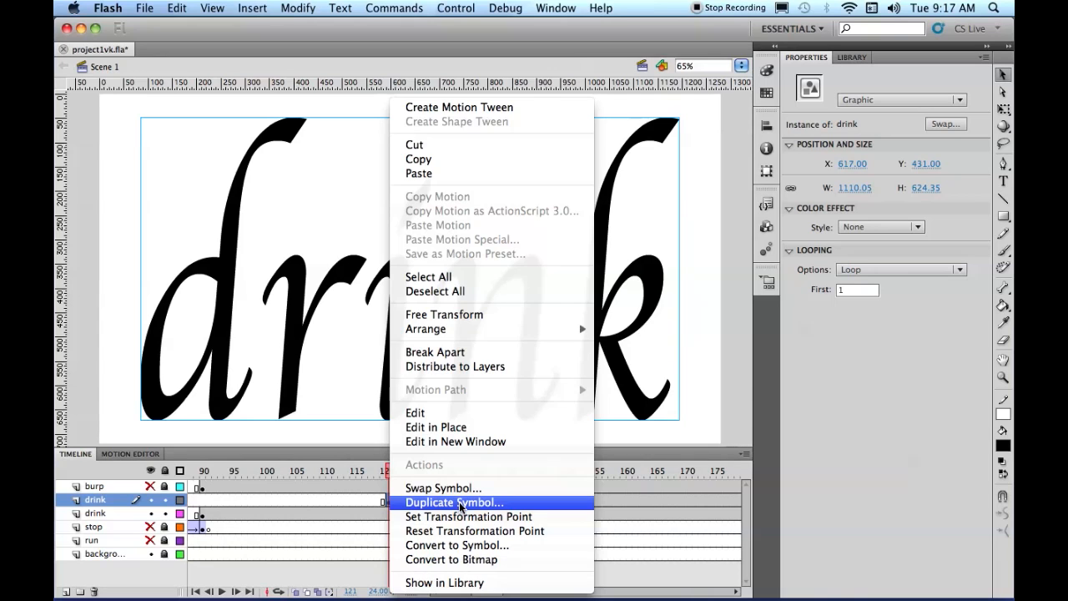
click(454, 501)
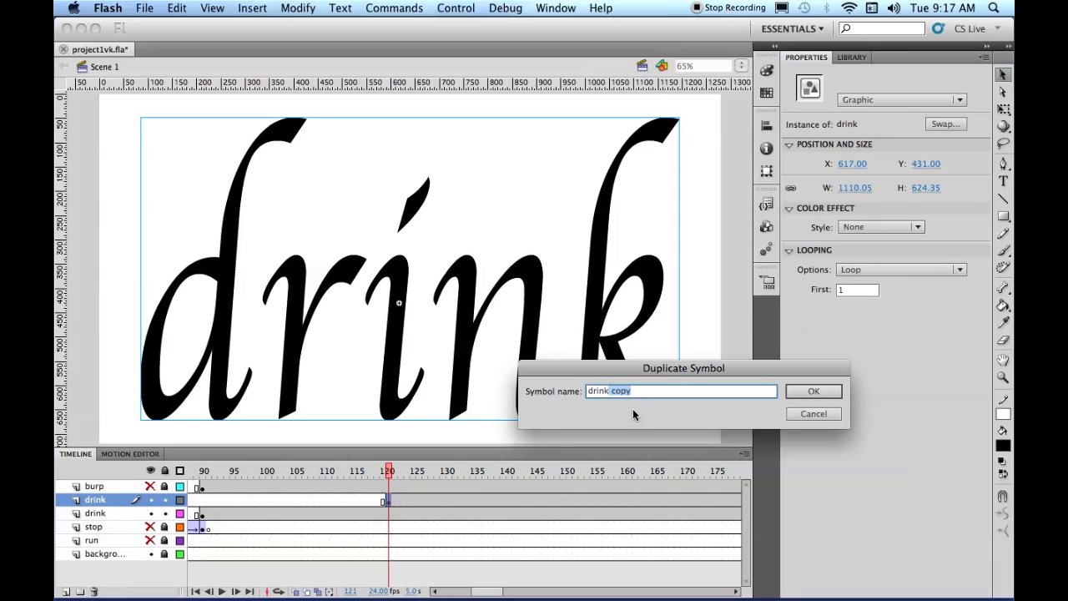
text(drinktobur)
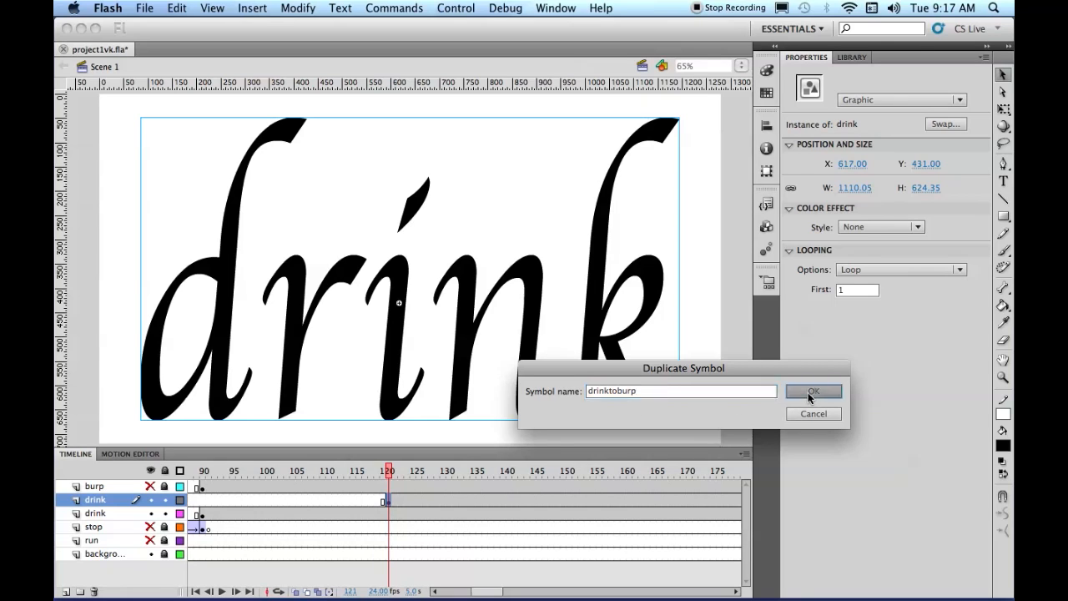
click(813, 392)
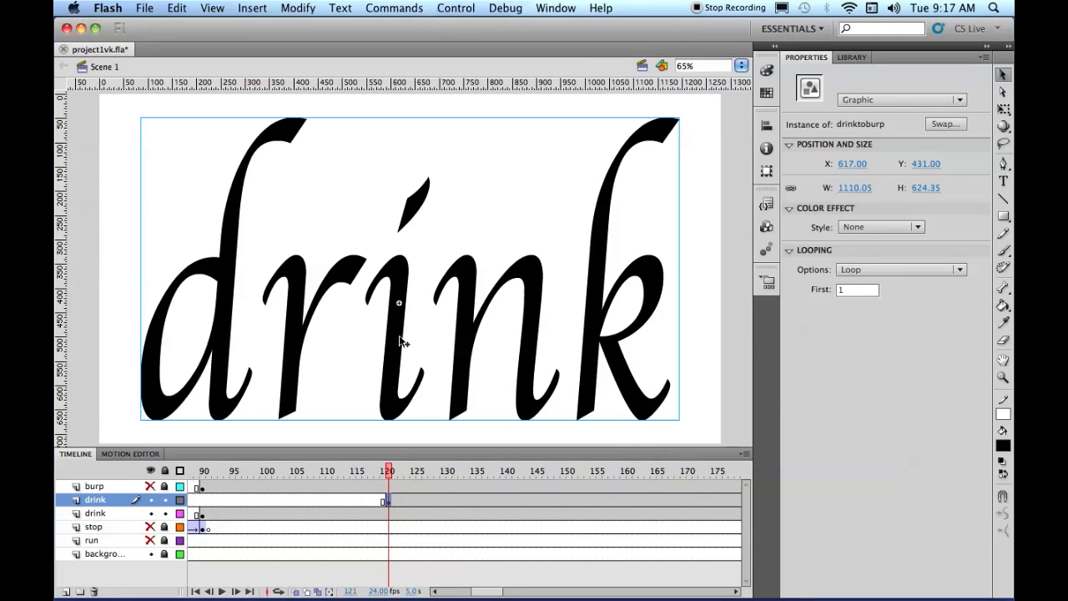
mouse_move(442, 303)
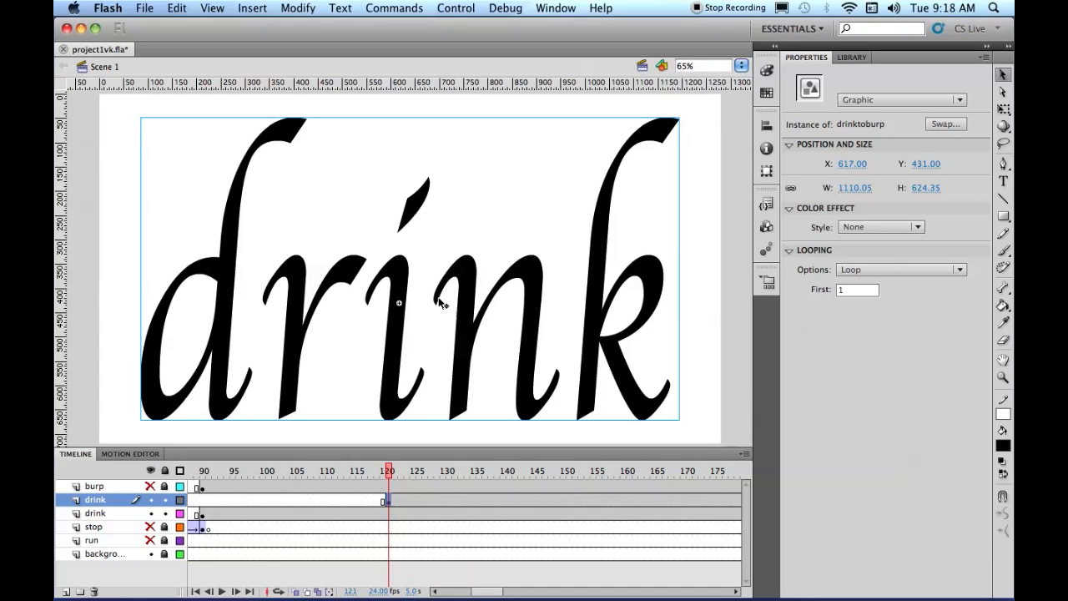
mouse_move(466, 313)
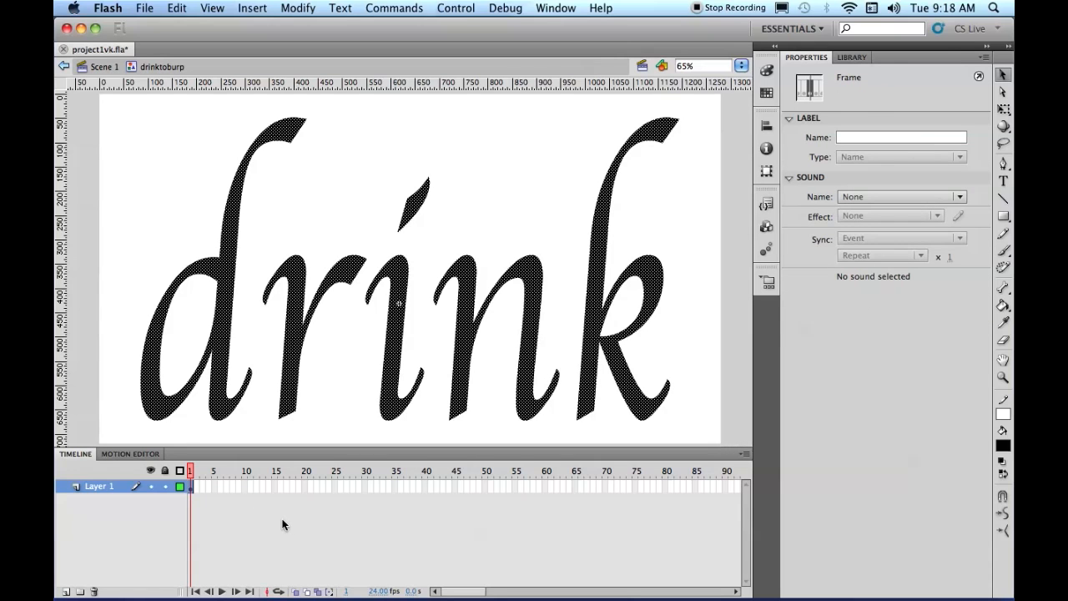
mouse_move(322, 23)
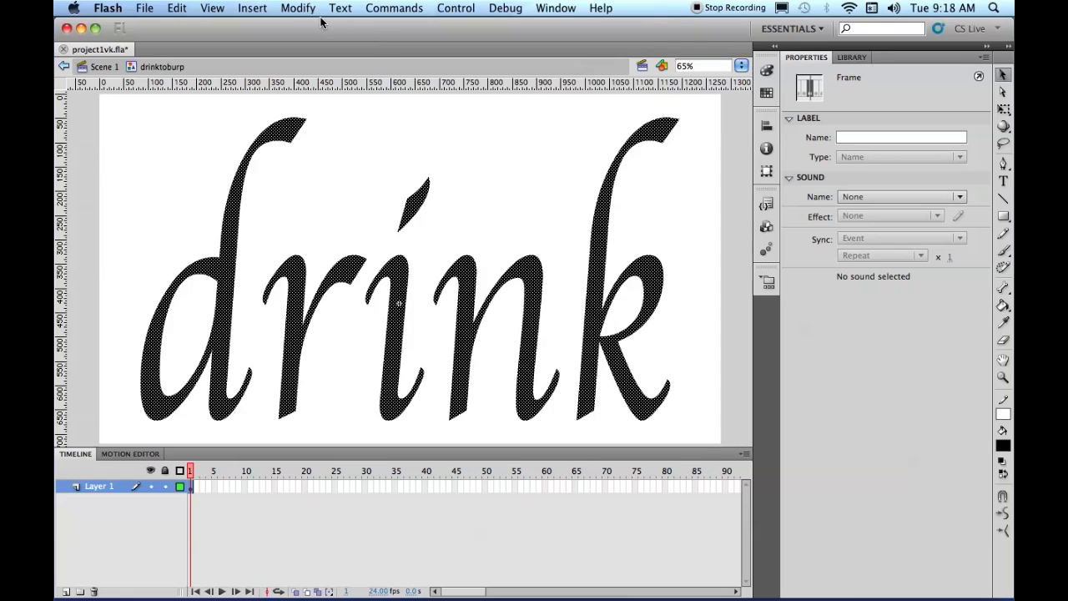
Break the drink word apart, distribute the letters to Layers 1–7, then select Layer 6.
click(297, 7)
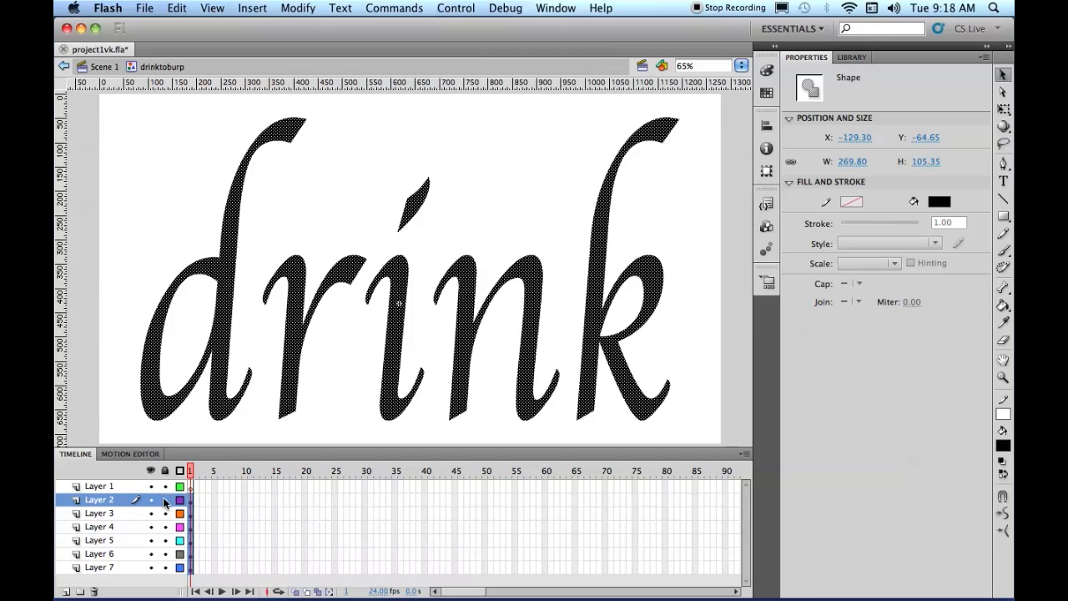
mouse_move(165, 502)
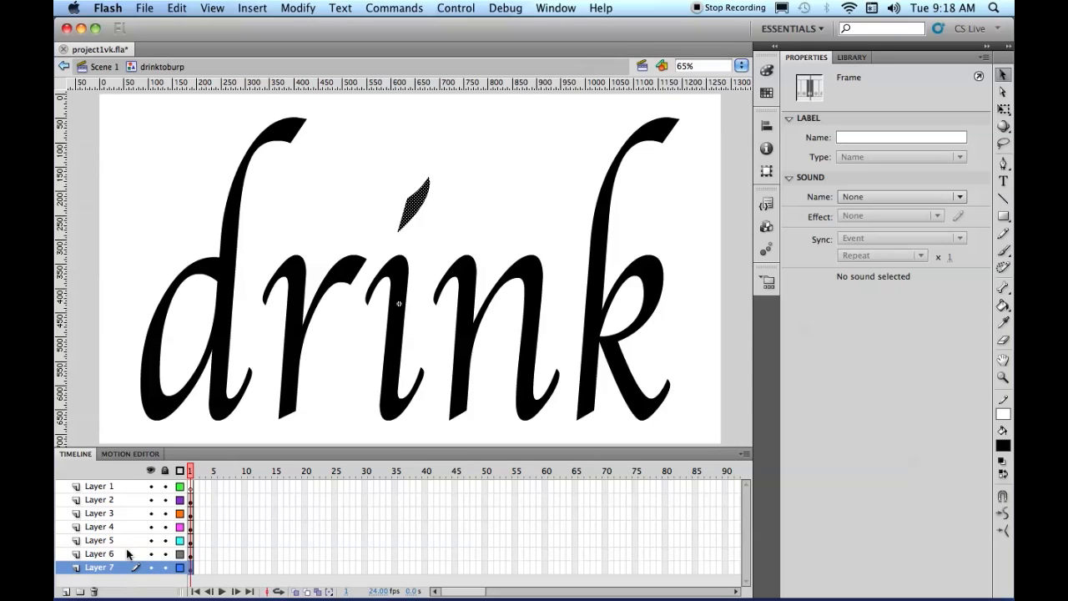
click(419, 204)
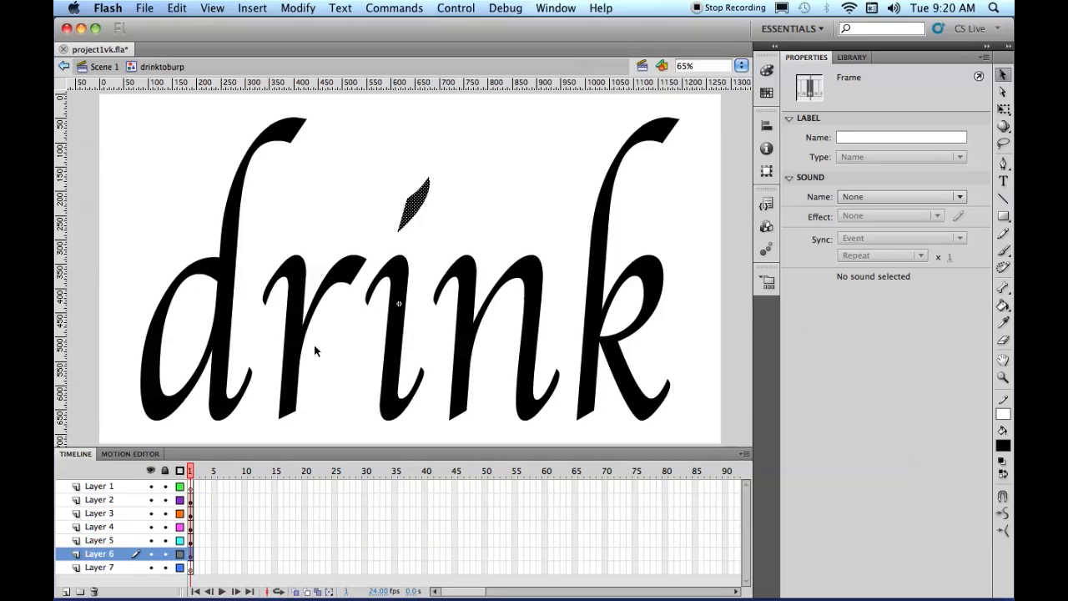
Delete Layer 7 after moving the i dot onto Layer 6.
click(64, 591)
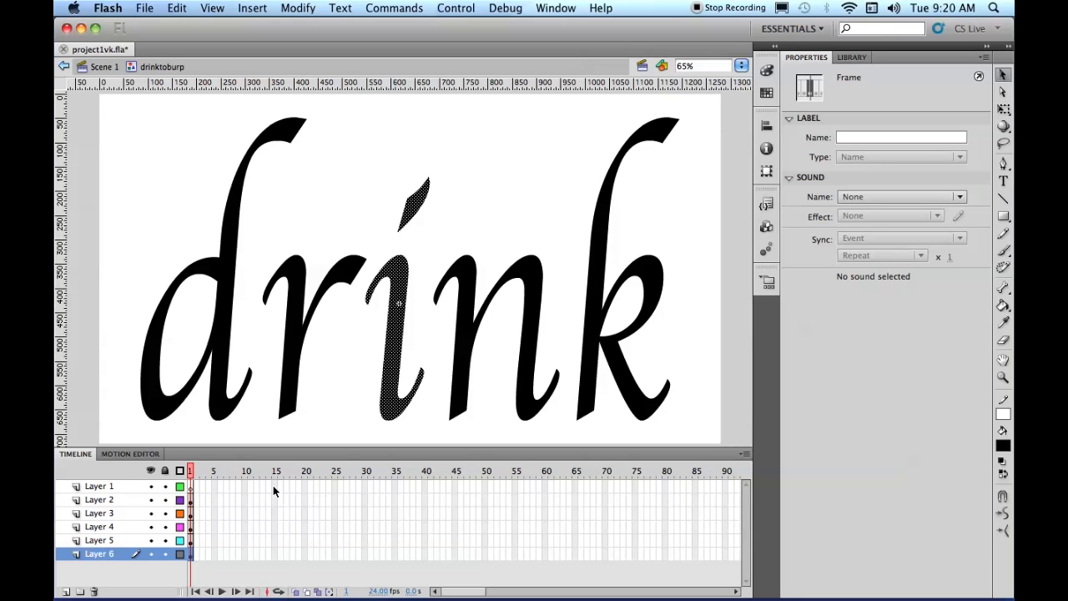
mouse_move(159, 575)
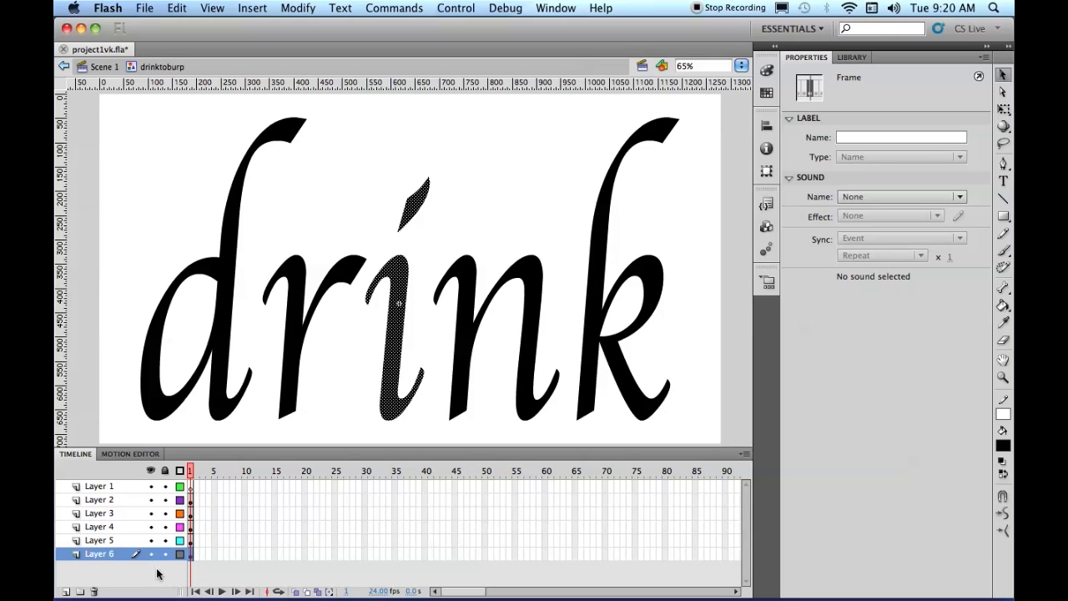
mouse_move(542, 526)
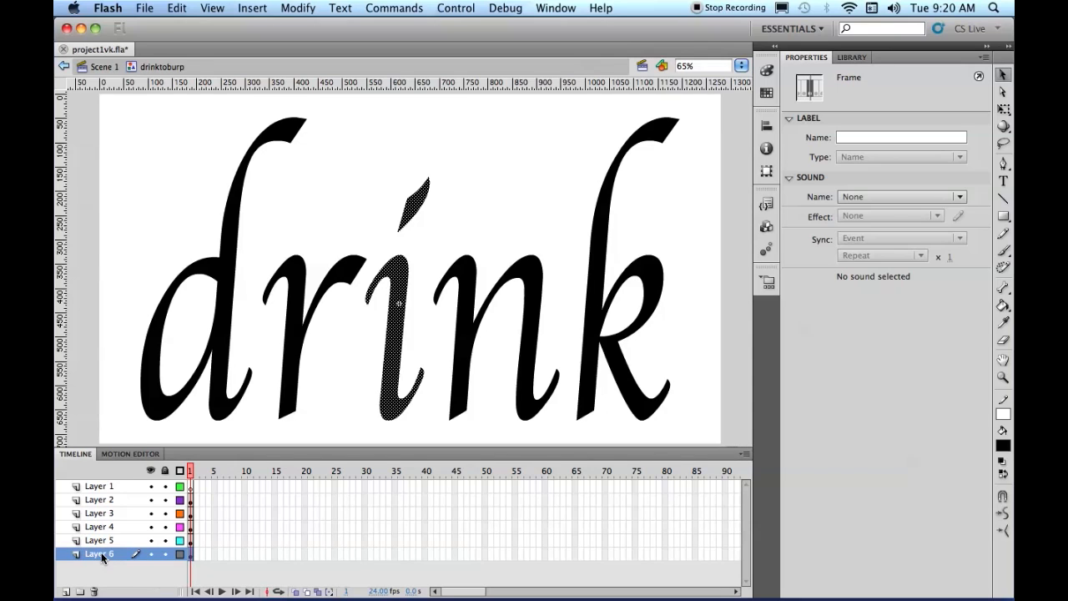
Rename Layer 6 to 'i', check which letters Layers 4 and 5 hold, and begin renaming Layer 5.
double_click(98, 553)
text(i)
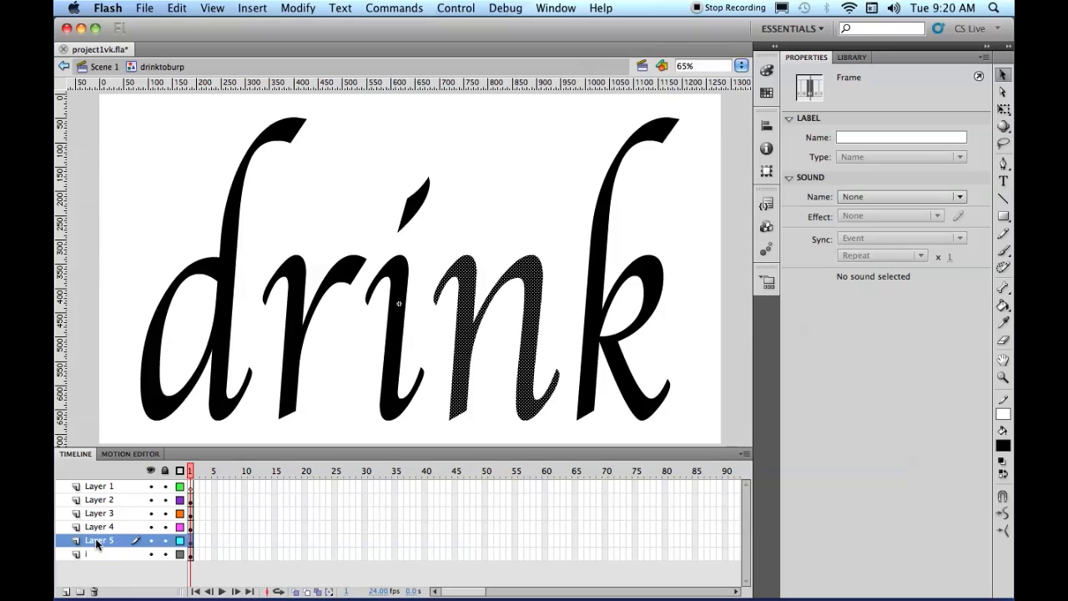
click(1002, 198)
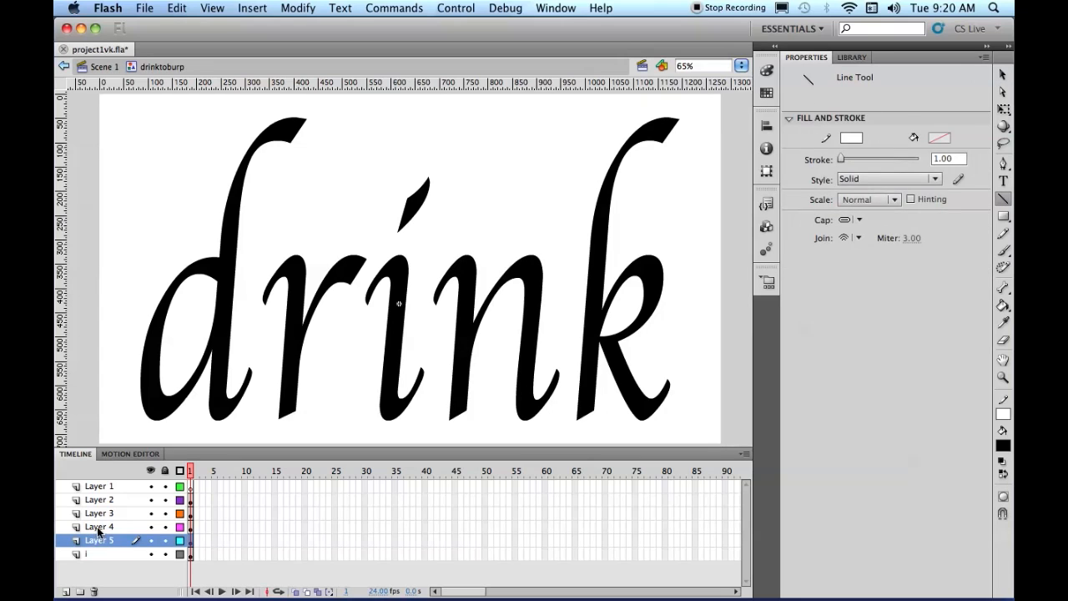
click(98, 527)
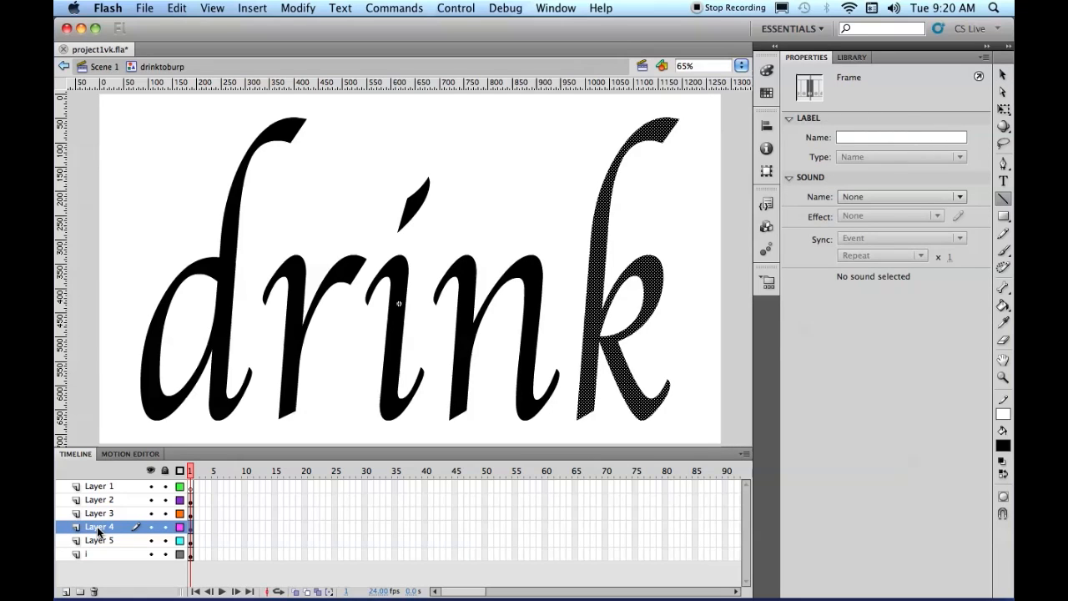
click(99, 540)
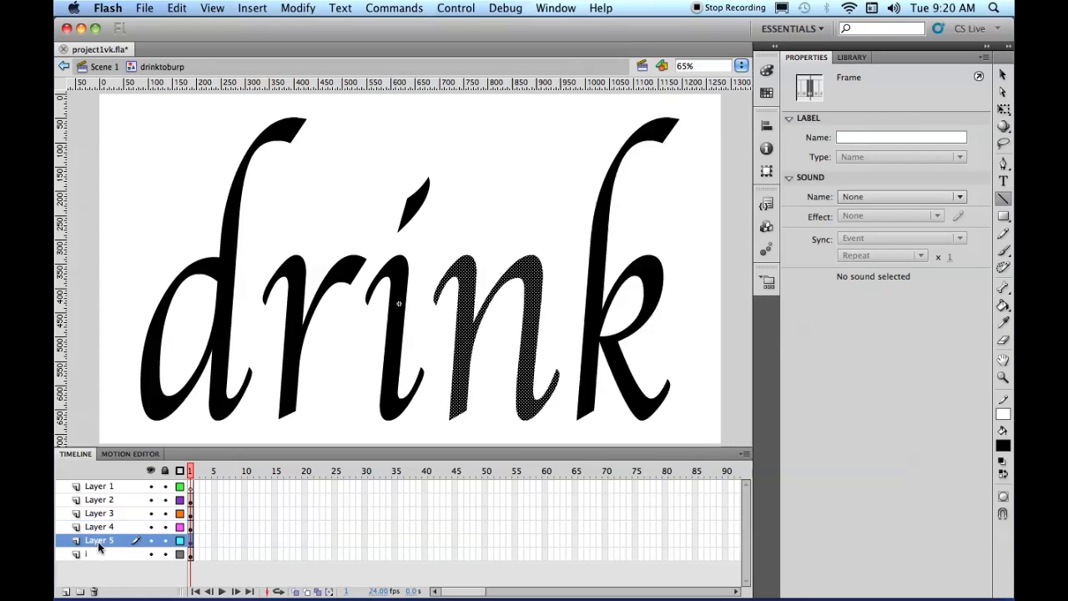
double_click(99, 540)
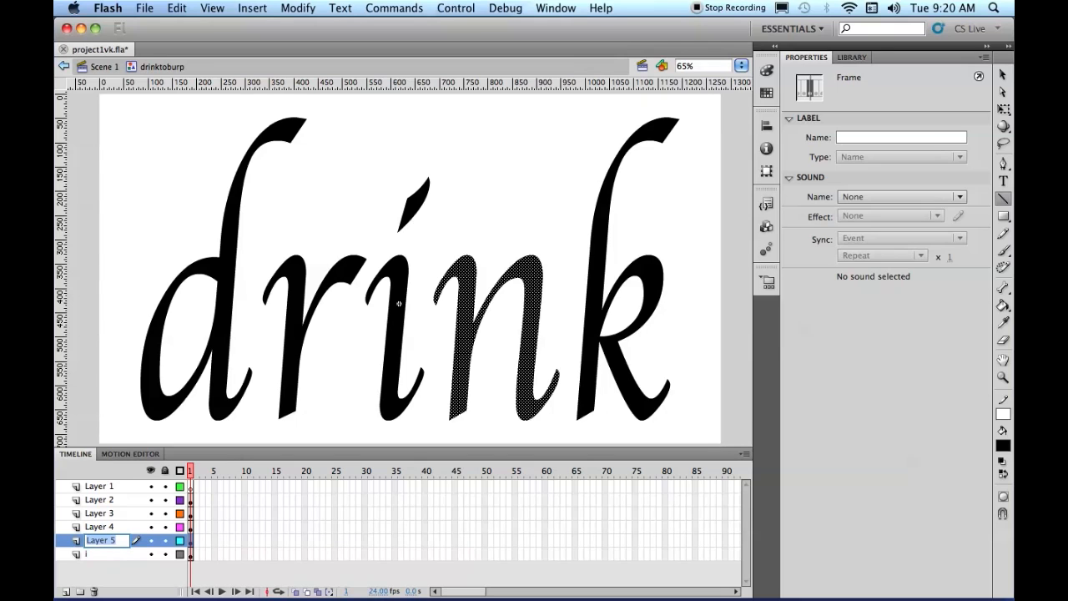